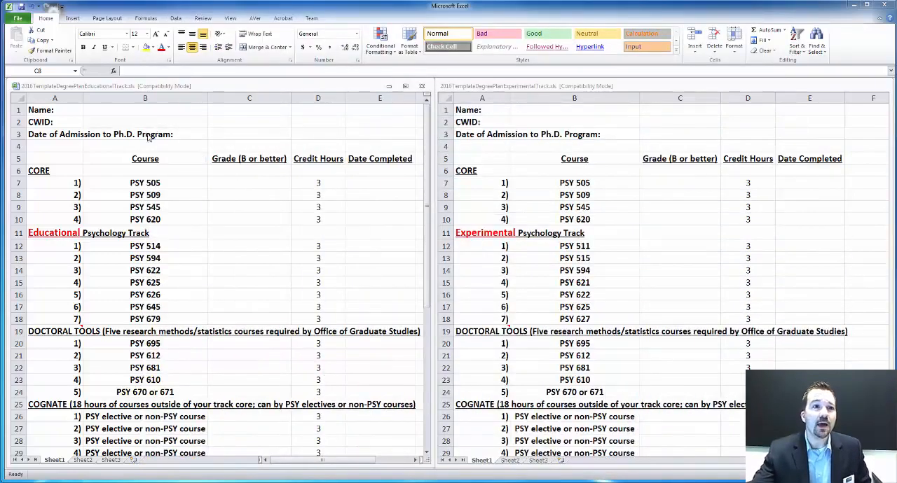
{"action": "mouse_move", "coordinate": [265, 127]}
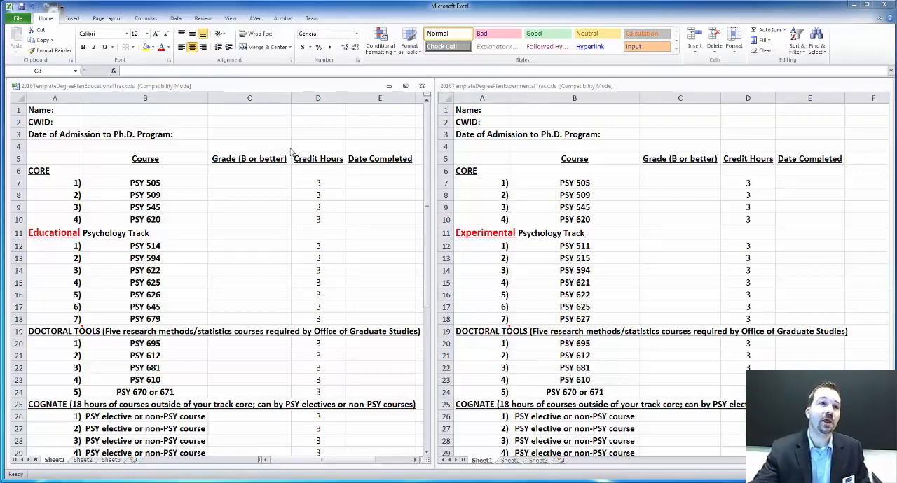
Step: Point out a core-course grade cell and both track headings, then switch to the Experimental workbook
{"action": "left_click", "coordinate": [249, 195]}
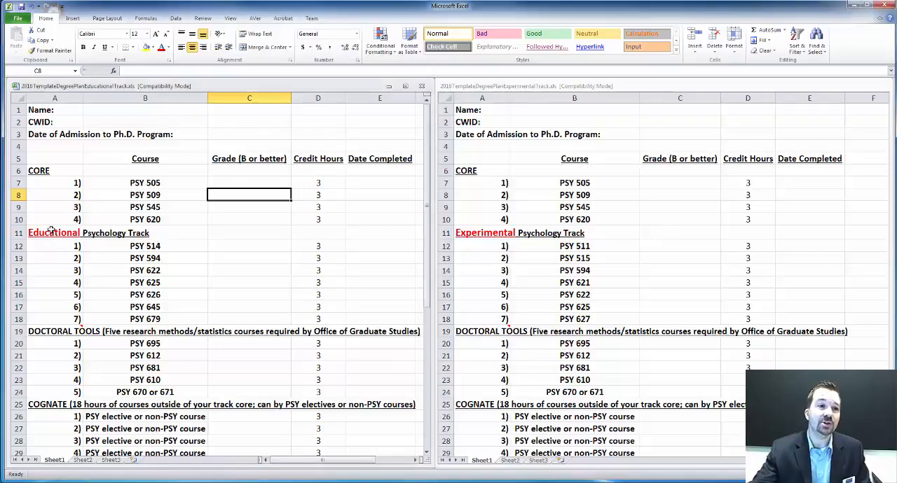
{"action": "left_click", "coordinate": [53, 232]}
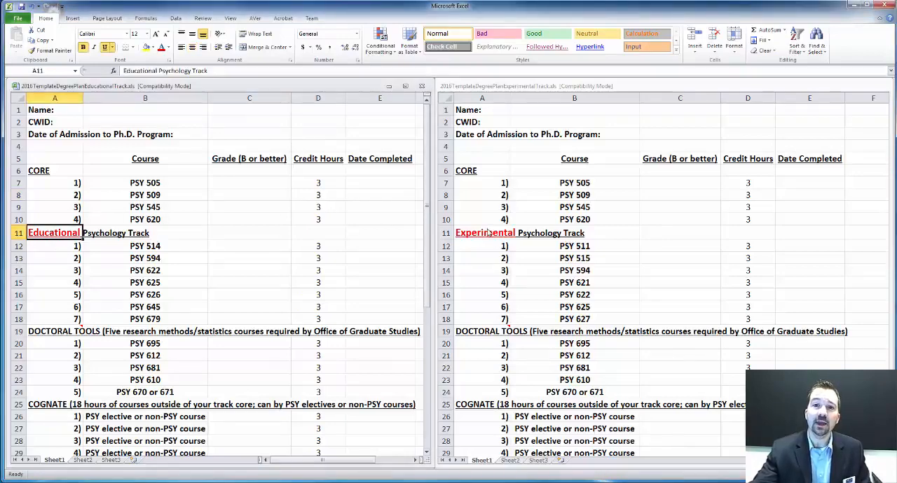
{"action": "left_click", "coordinate": [482, 233]}
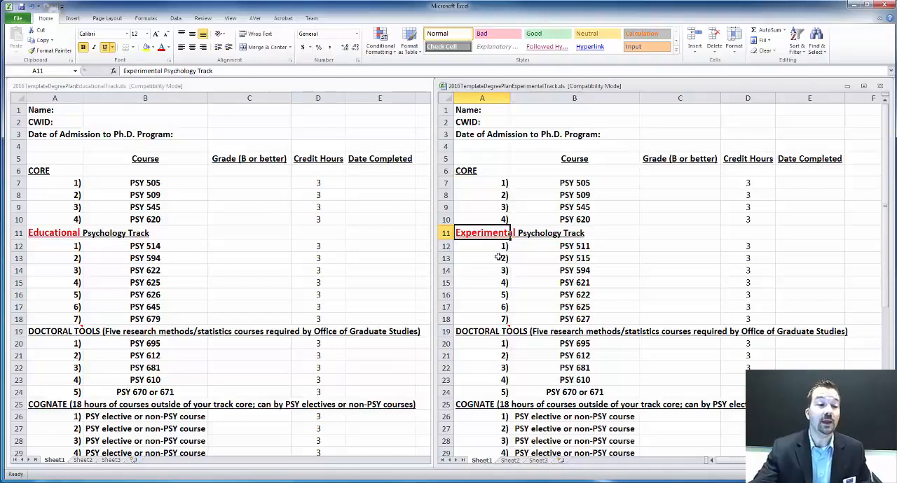
{"action": "mouse_move", "coordinate": [498, 257]}
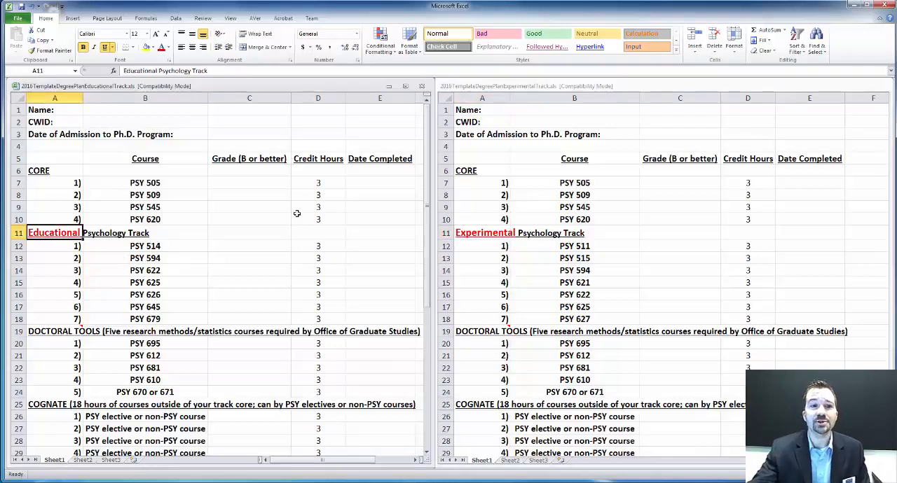
{"action": "mouse_move", "coordinate": [483, 237]}
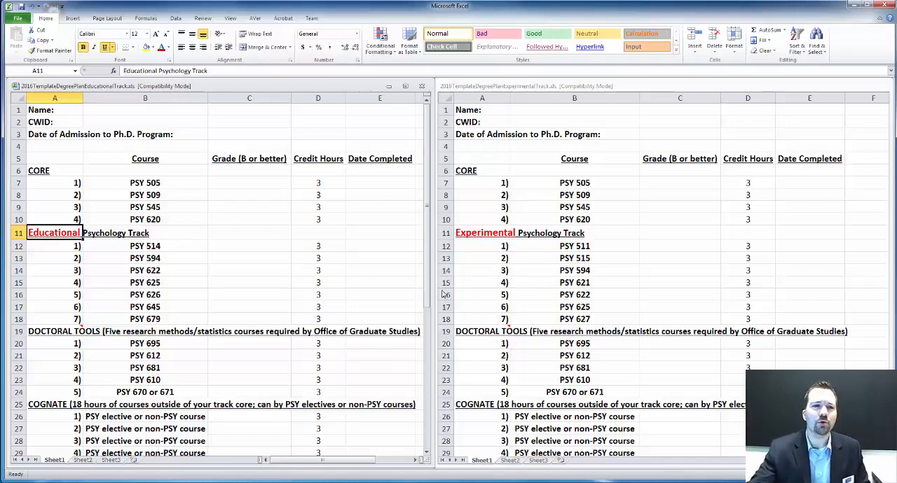
{"action": "mouse_move", "coordinate": [376, 278]}
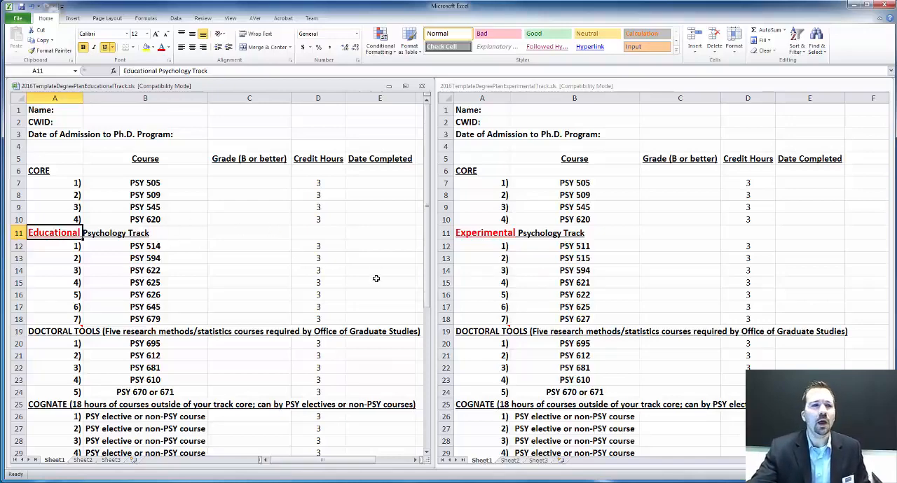
{"action": "left_click", "coordinate": [482, 233]}
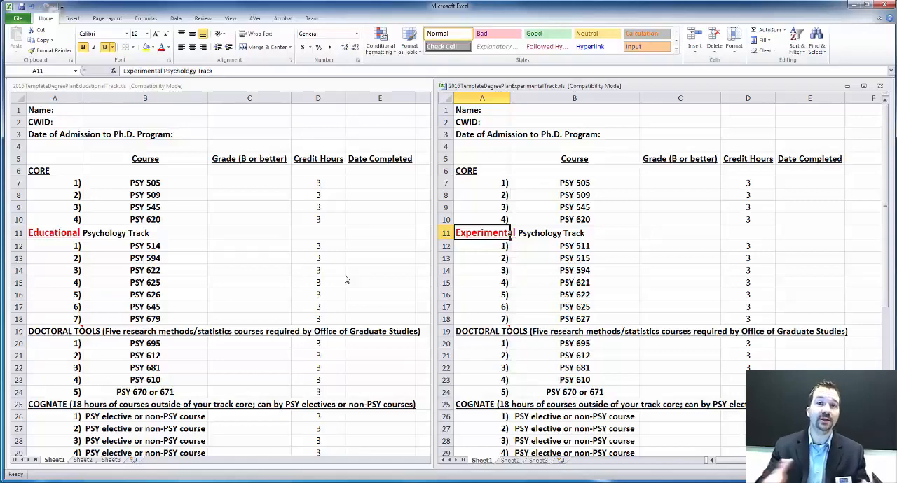
{"action": "mouse_move", "coordinate": [417, 249]}
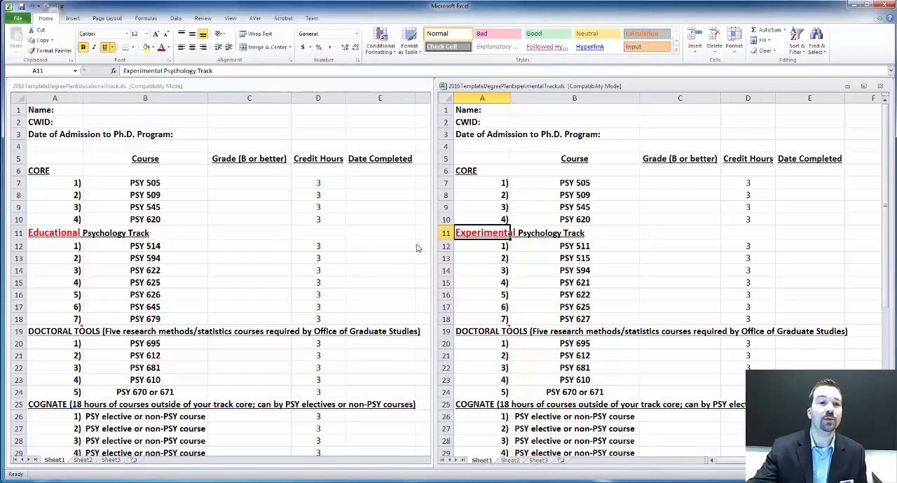
{"action": "mouse_move", "coordinate": [297, 274]}
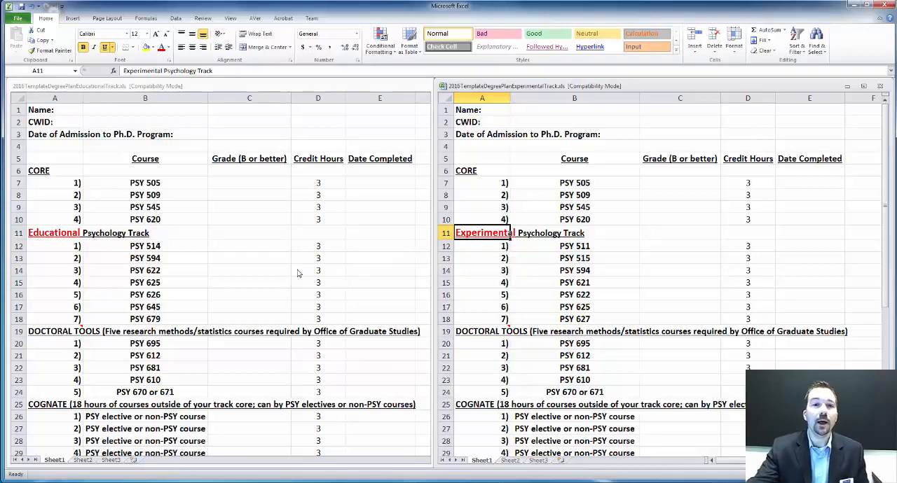
{"action": "mouse_move", "coordinate": [548, 297]}
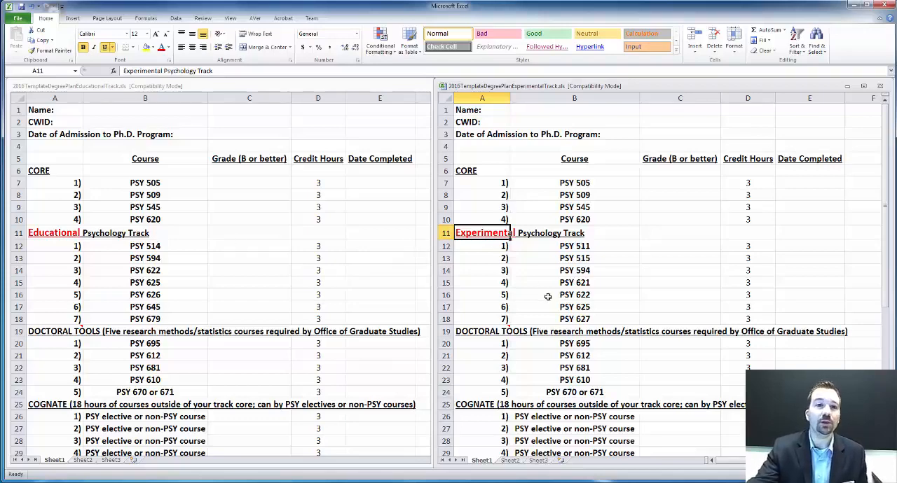
{"action": "mouse_move", "coordinate": [401, 281]}
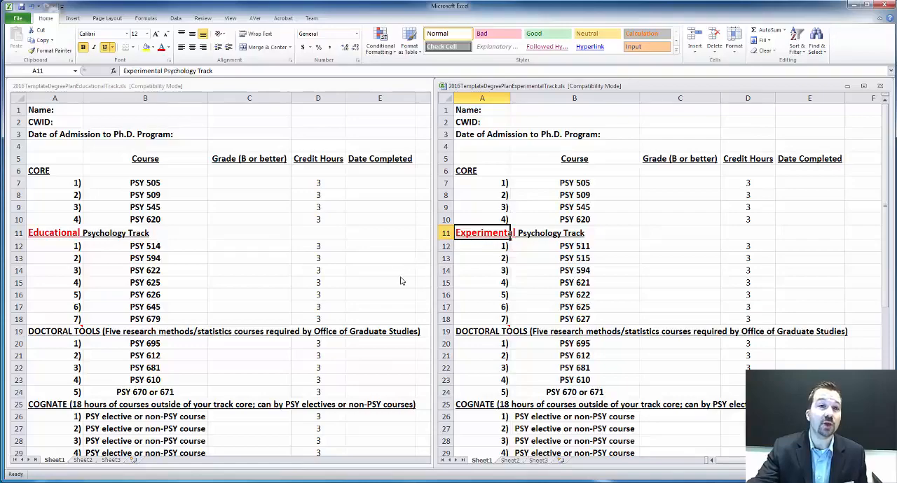
Step: Highlight the COGNATE requirement block of six courses with their credit hours
{"action": "scroll", "scroll_direction": "down", "scroll_amount": 3}
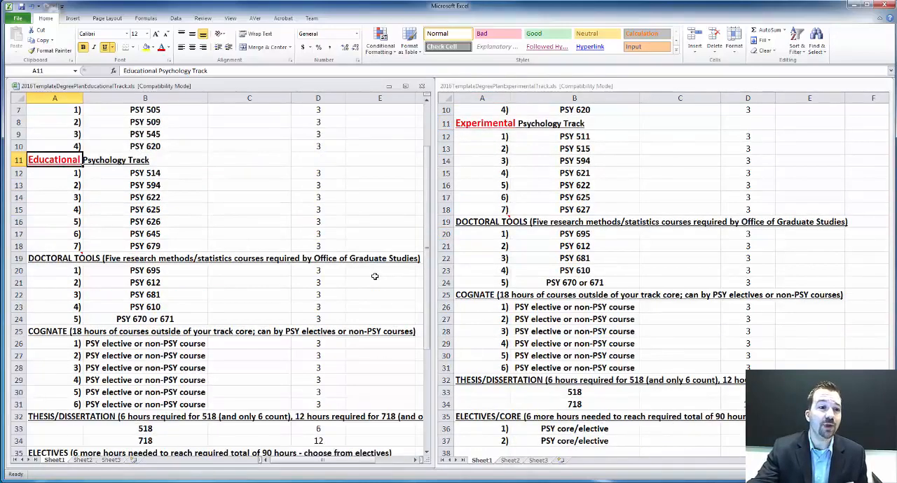
{"action": "scroll", "scroll_direction": "down", "scroll_amount": 3}
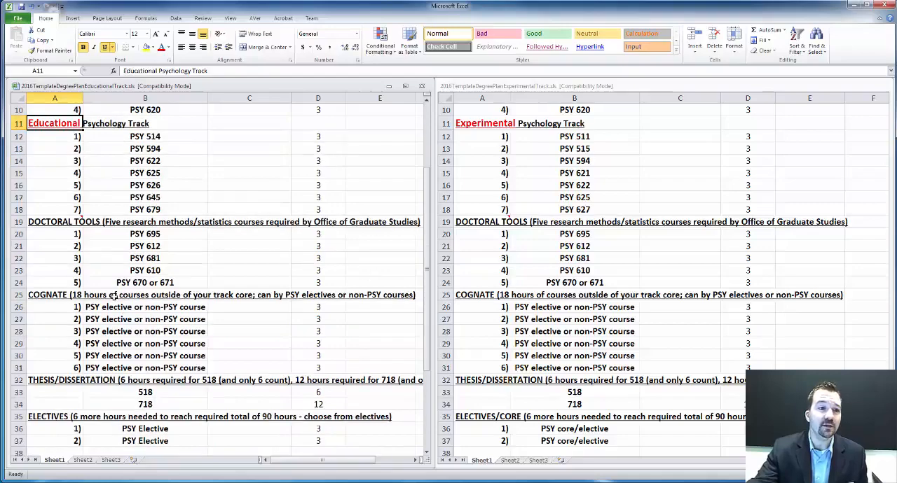
{"action": "left_click", "coordinate": [54, 295]}
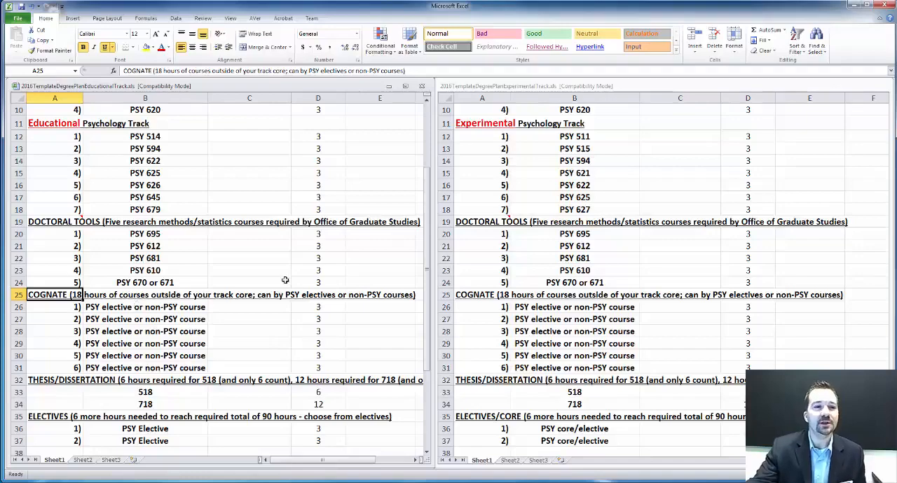
{"action": "left_click_drag", "start_coordinate": [145, 307], "coordinate": [145, 319]}
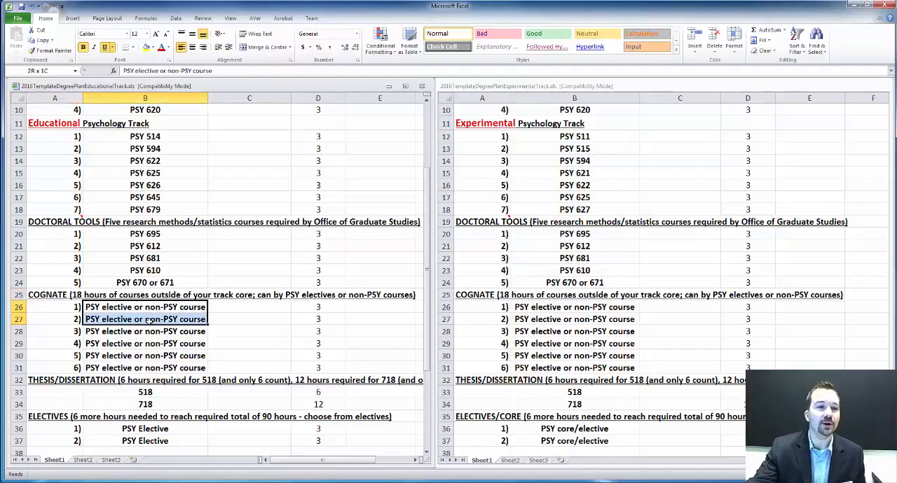
{"action": "left_click_drag", "start_coordinate": [145, 320], "coordinate": [145, 368]}
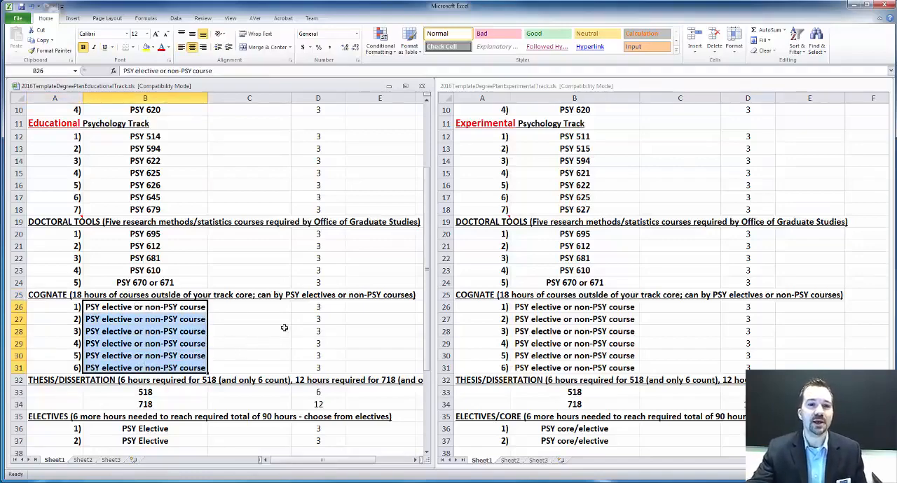
{"action": "left_click", "coordinate": [249, 356]}
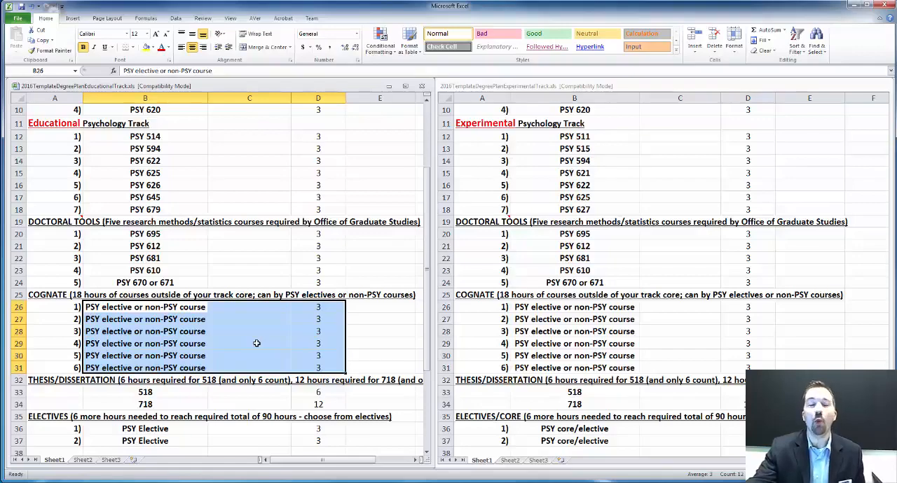
{"action": "mouse_move", "coordinate": [277, 339]}
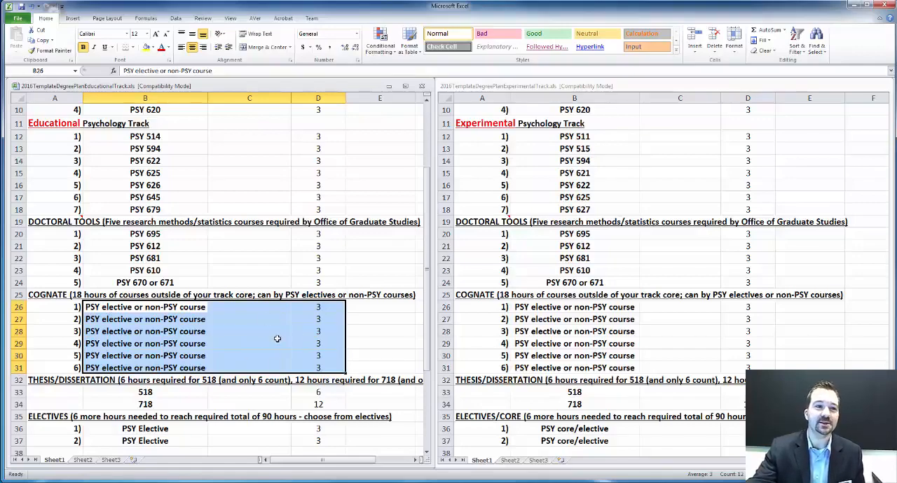
{"action": "mouse_move", "coordinate": [166, 319]}
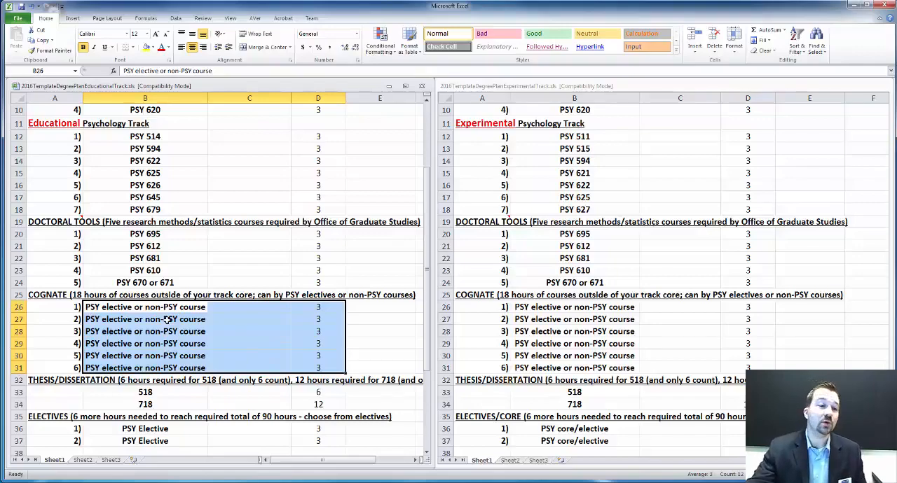
{"action": "left_click", "coordinate": [249, 330]}
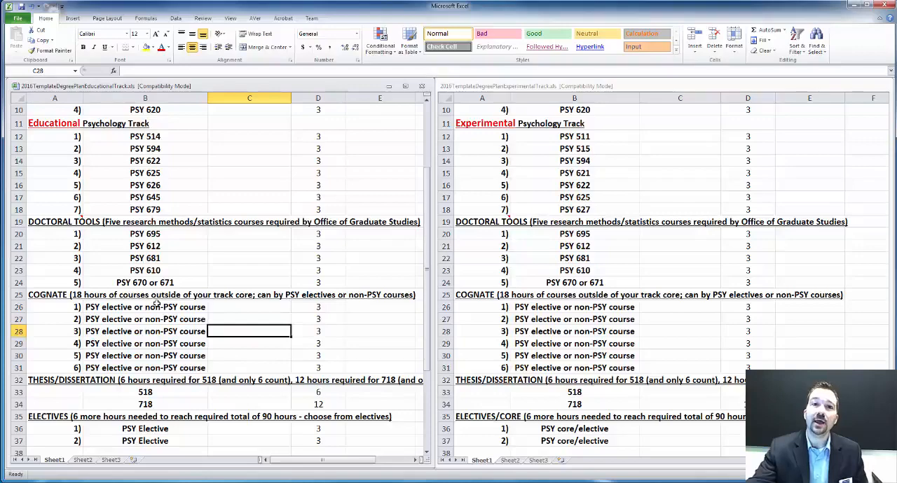
{"action": "left_click", "coordinate": [145, 307]}
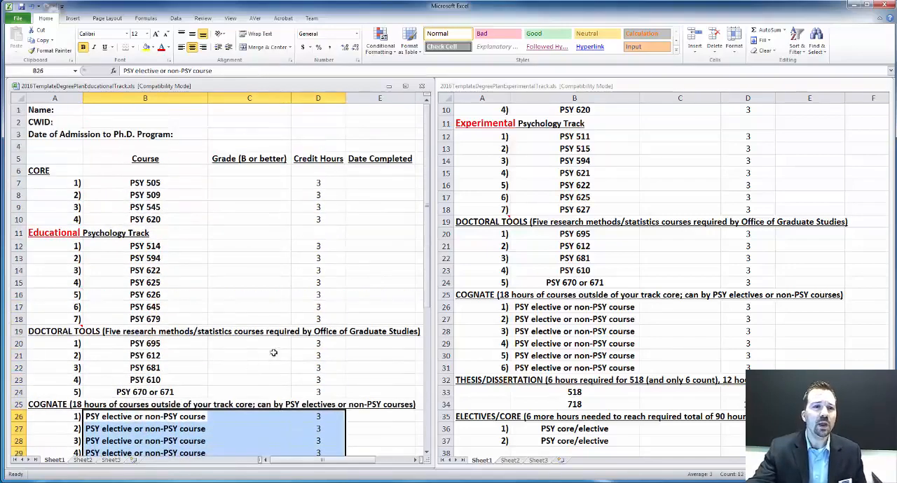
{"action": "mouse_move", "coordinate": [184, 198]}
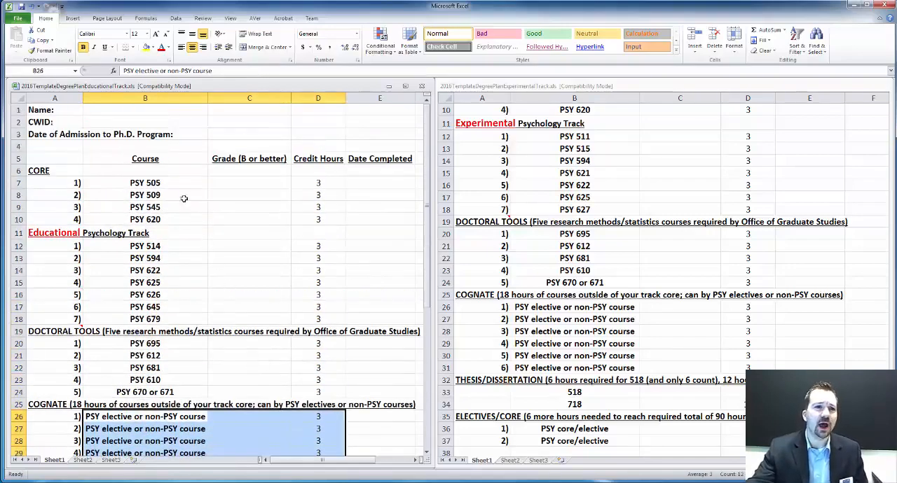
Step: Step through the core courses PSY 505, PSY 545 and PSY 620
{"action": "scroll", "scroll_direction": "down", "scroll_amount": 3}
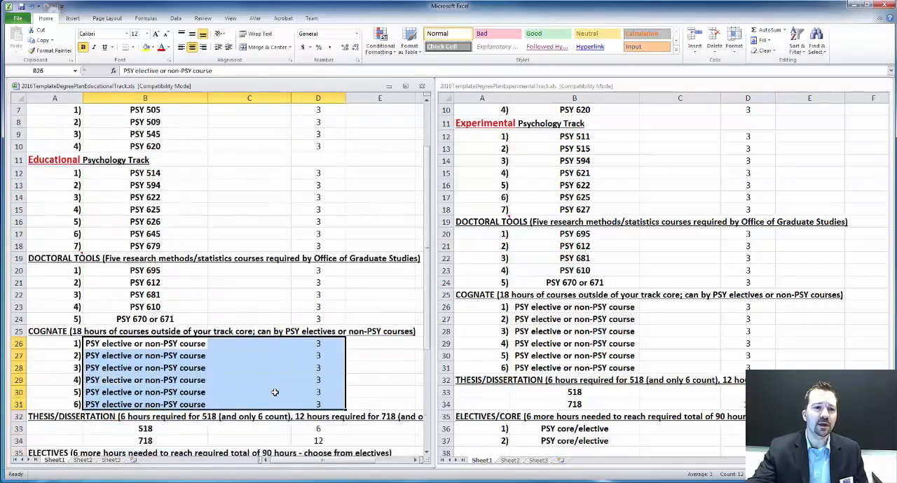
{"action": "scroll", "scroll_direction": "down", "scroll_amount": 3}
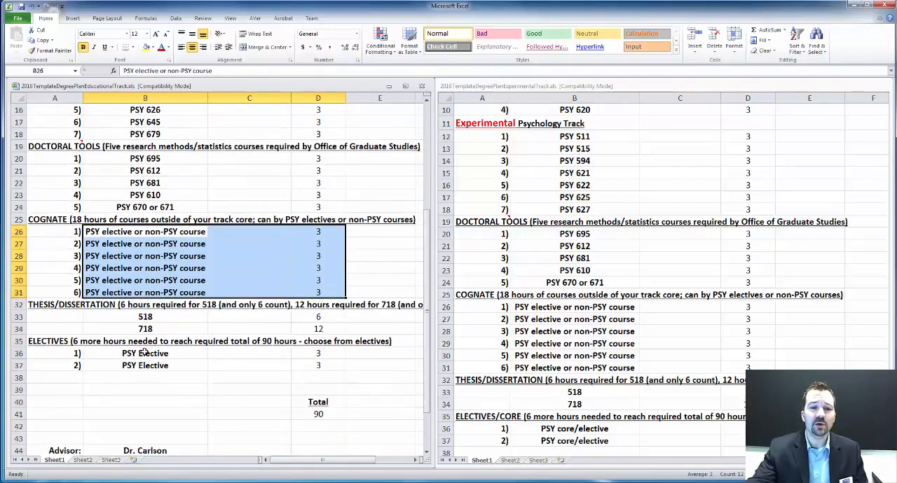
{"action": "left_click", "coordinate": [482, 124]}
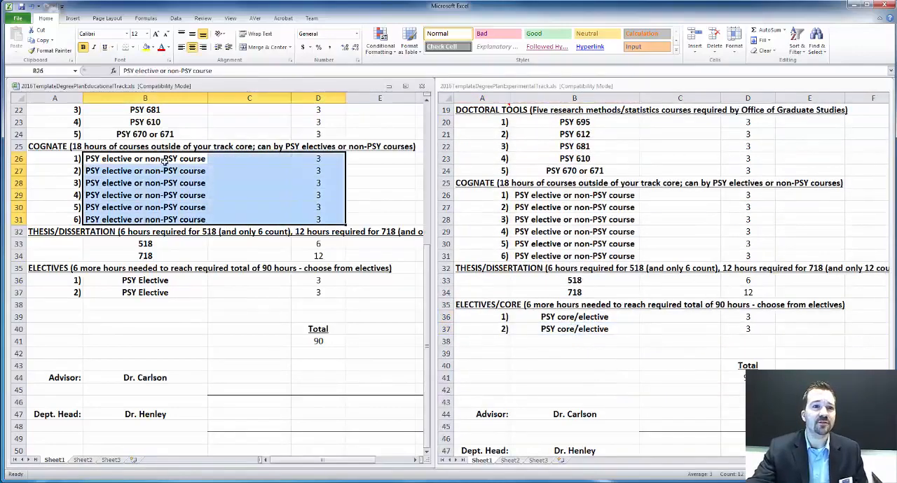
{"action": "left_click", "coordinate": [574, 317]}
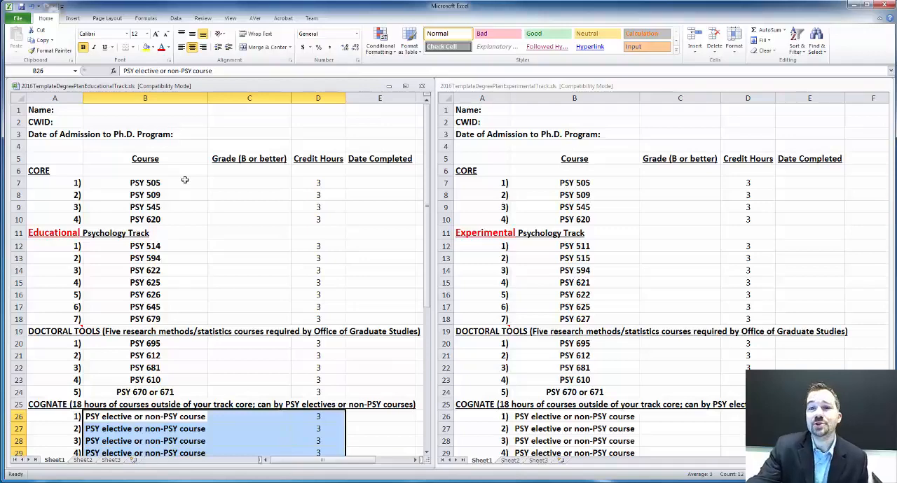
{"action": "mouse_move", "coordinate": [267, 199]}
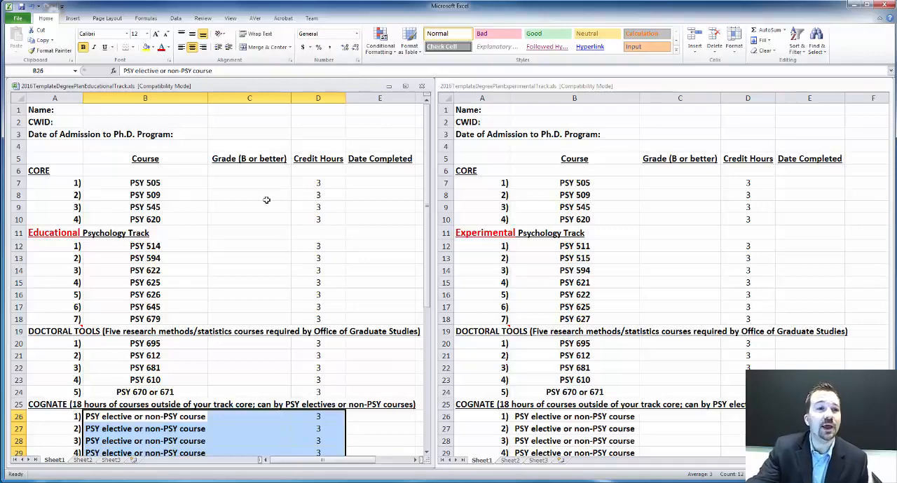
{"action": "mouse_move", "coordinate": [493, 213]}
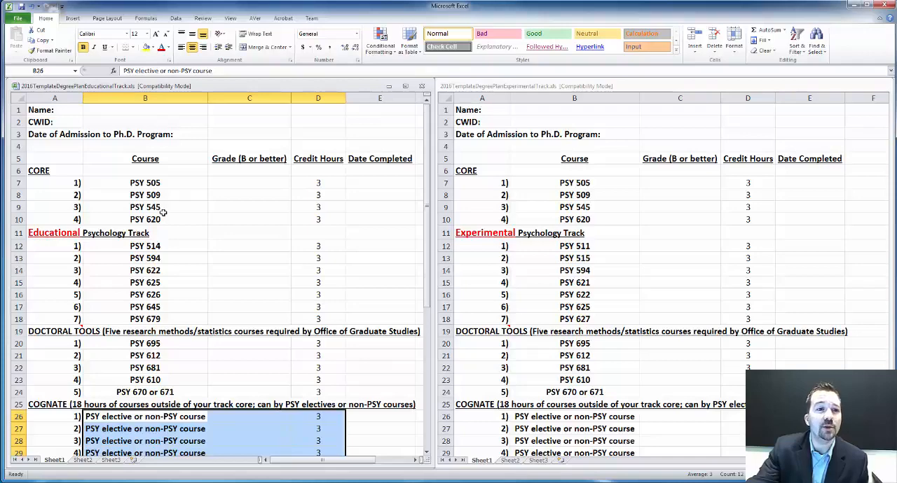
{"action": "left_click", "coordinate": [145, 183]}
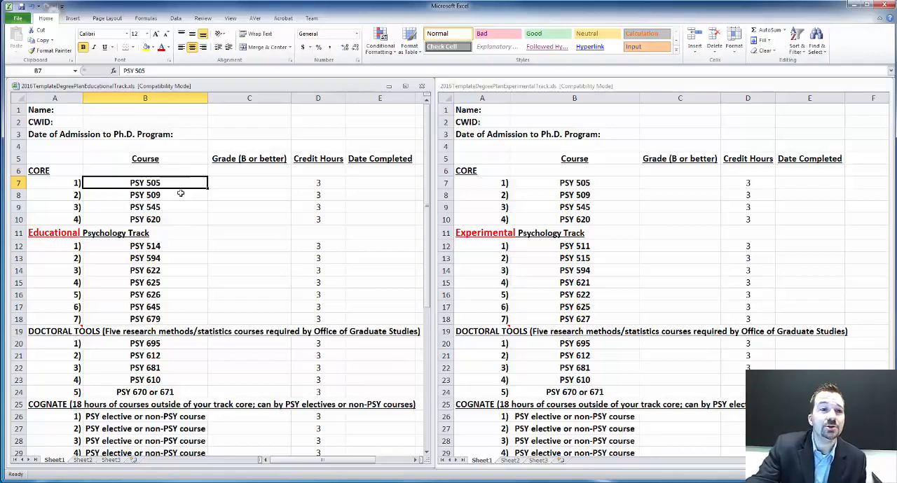
{"action": "left_click", "coordinate": [145, 195]}
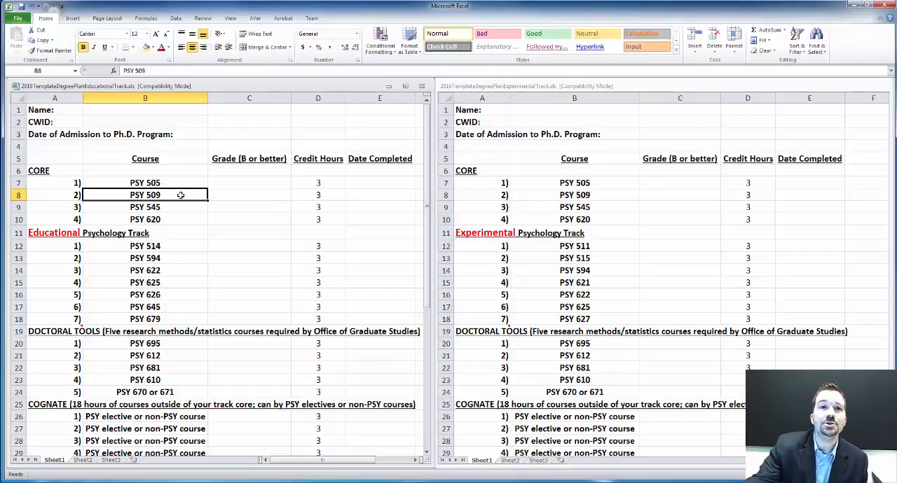
{"action": "left_click", "coordinate": [145, 207]}
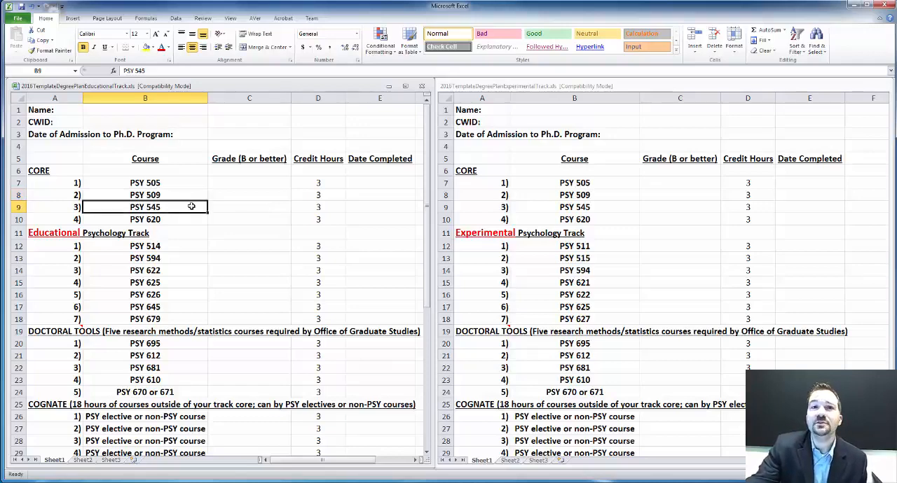
{"action": "left_click", "coordinate": [145, 219]}
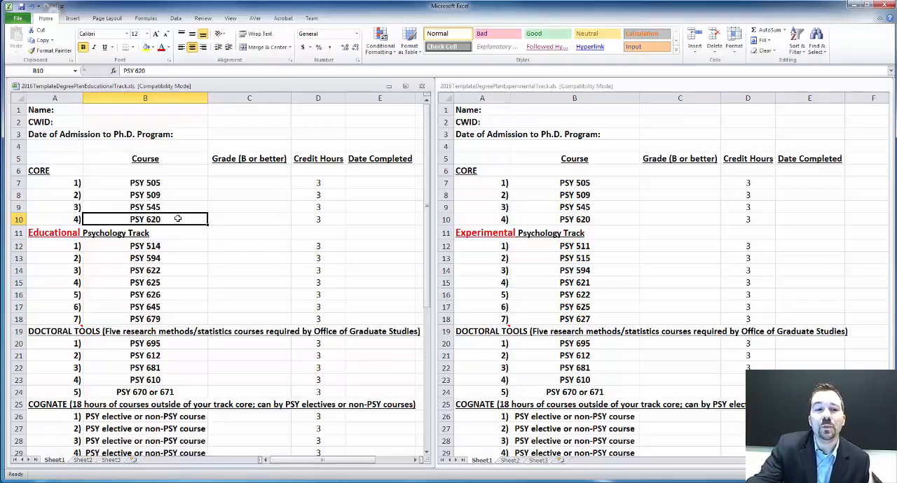
{"action": "mouse_move", "coordinate": [233, 219]}
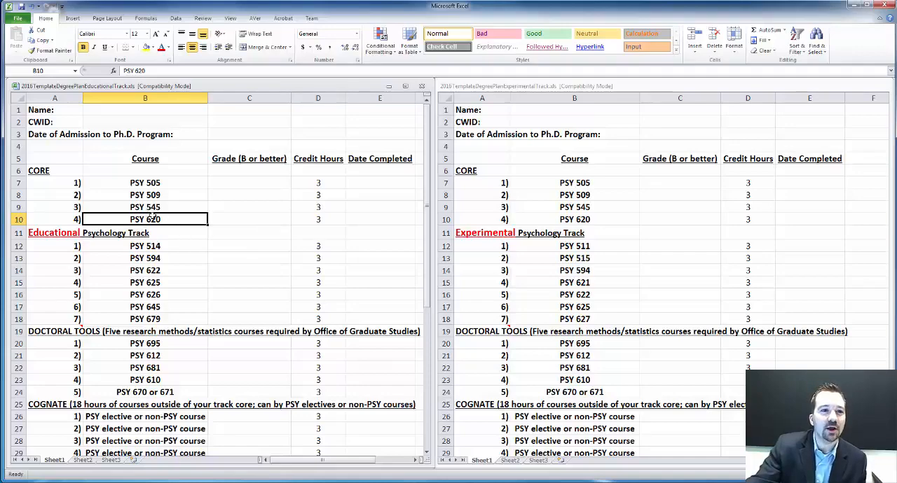
{"action": "mouse_move", "coordinate": [194, 219]}
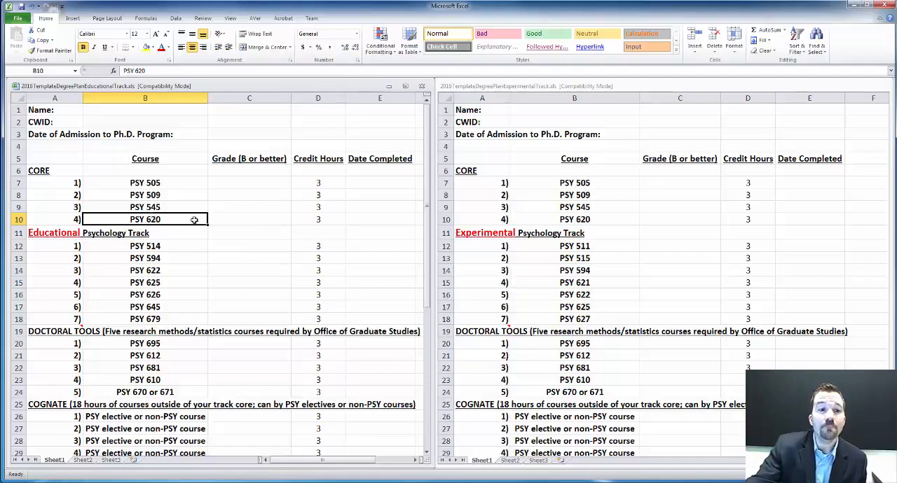
Step: Point out the Educational track courses PSY 594, PSY 625 and PSY 626
{"action": "left_click", "coordinate": [55, 233]}
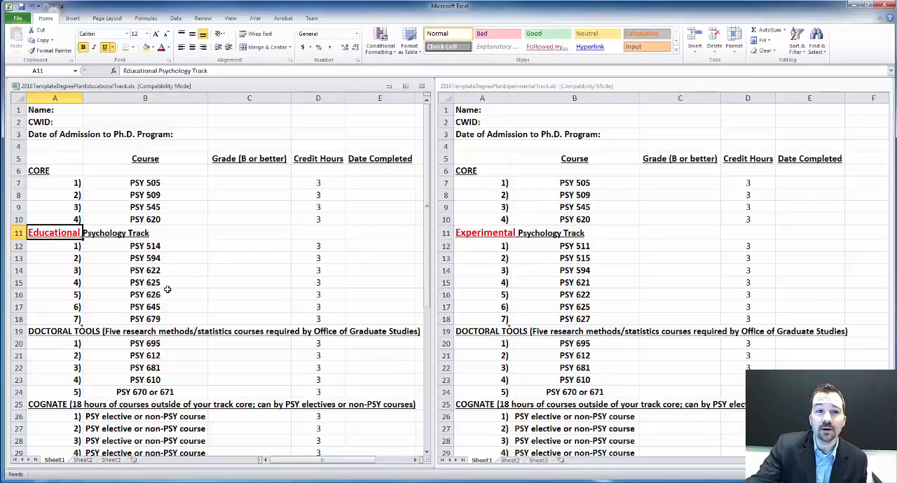
{"action": "mouse_move", "coordinate": [162, 270]}
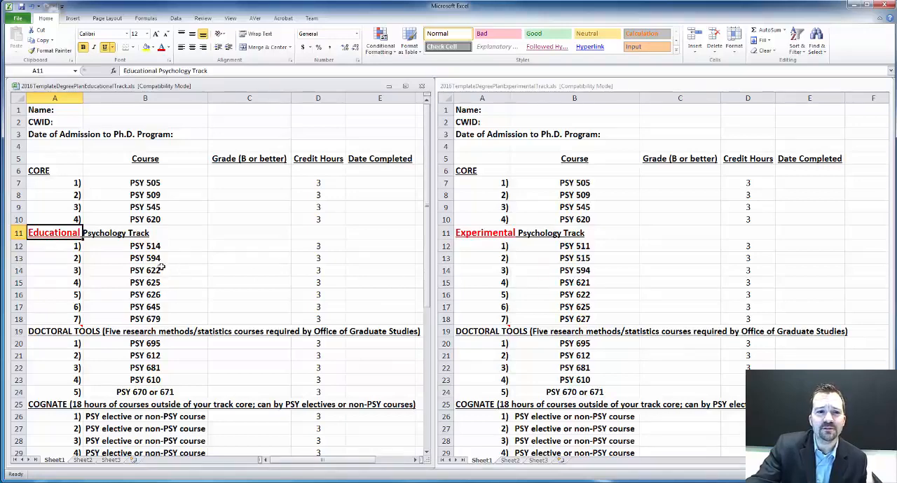
{"action": "left_click", "coordinate": [145, 258]}
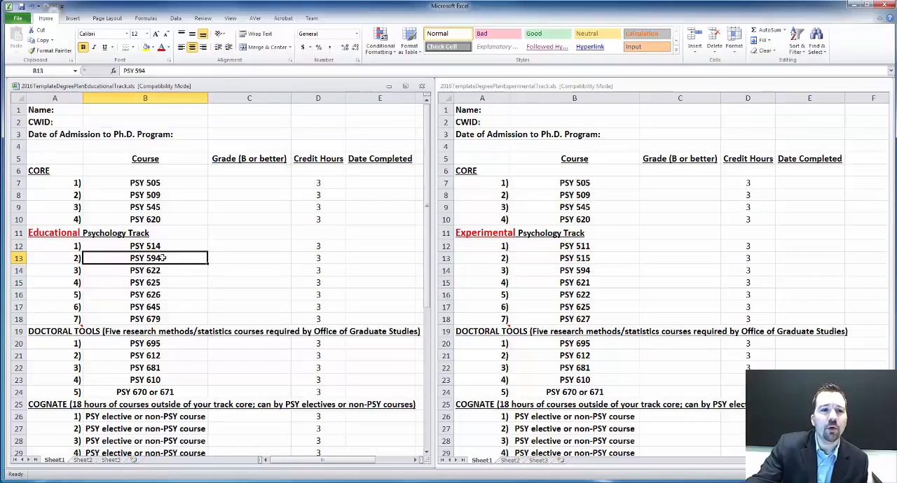
{"action": "left_click", "coordinate": [482, 232]}
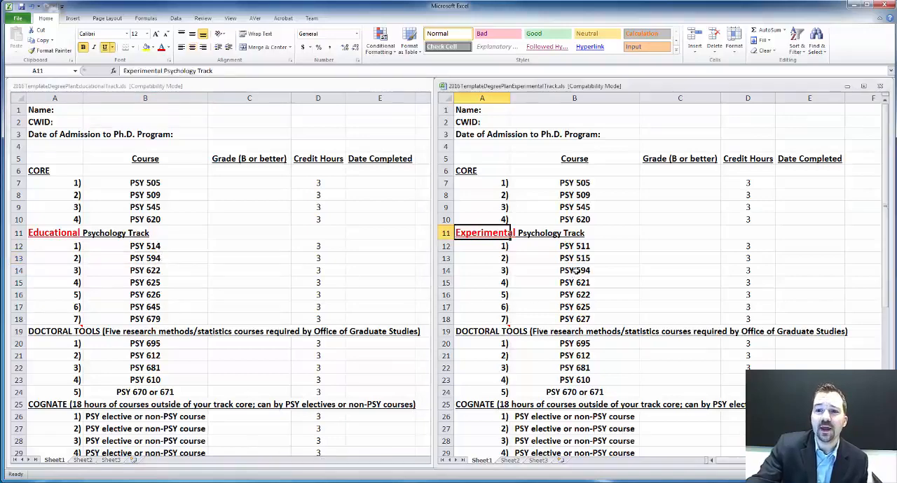
{"action": "left_click", "coordinate": [145, 258]}
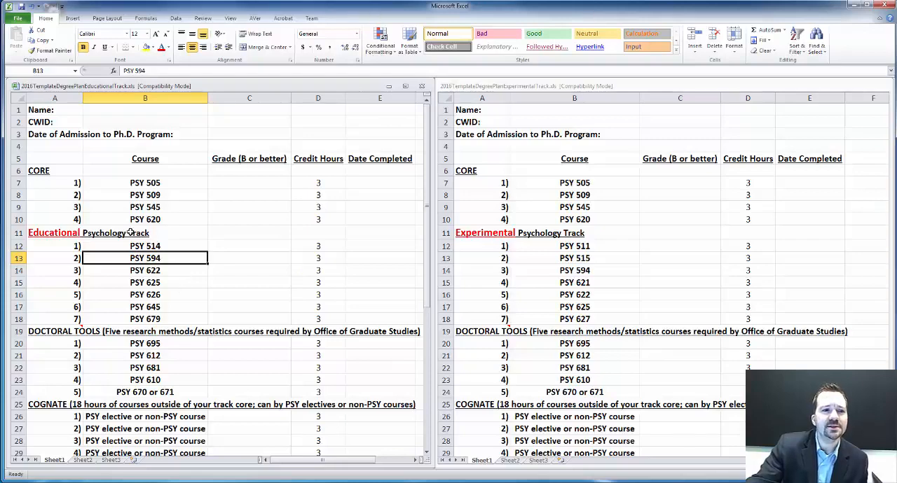
{"action": "mouse_move", "coordinate": [176, 274]}
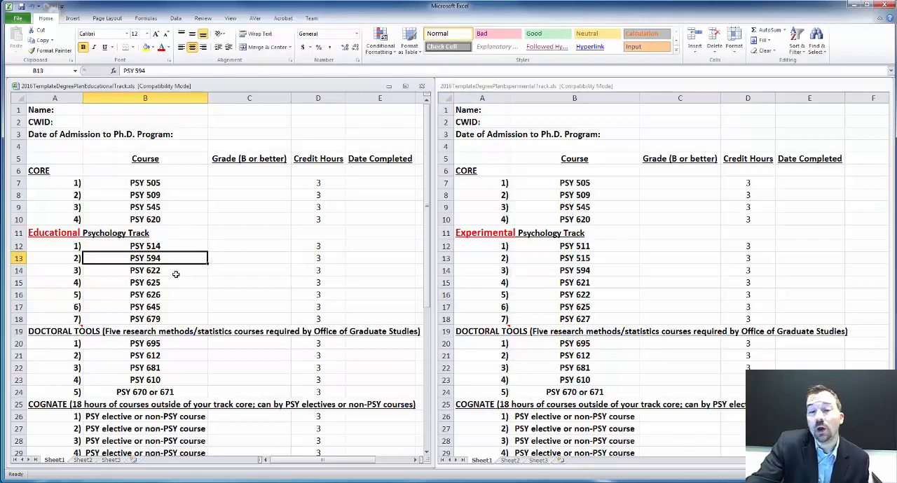
{"action": "left_click", "coordinate": [145, 283]}
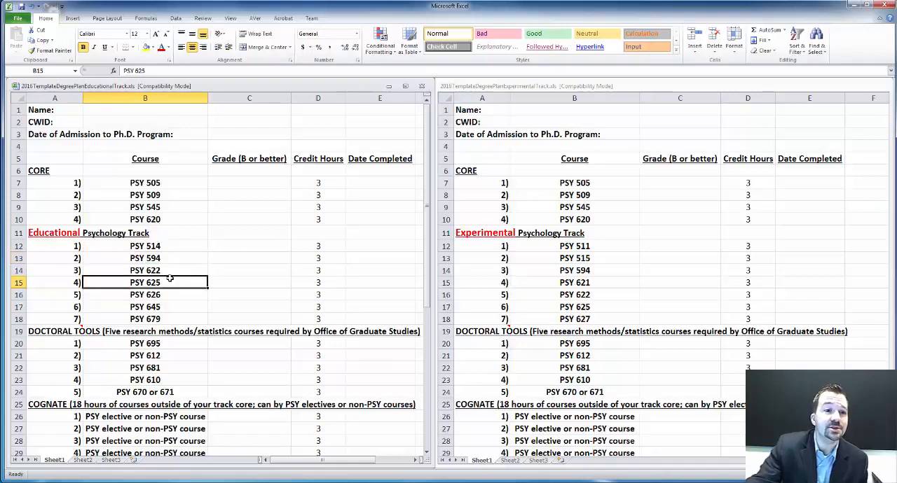
{"action": "mouse_move", "coordinate": [185, 282]}
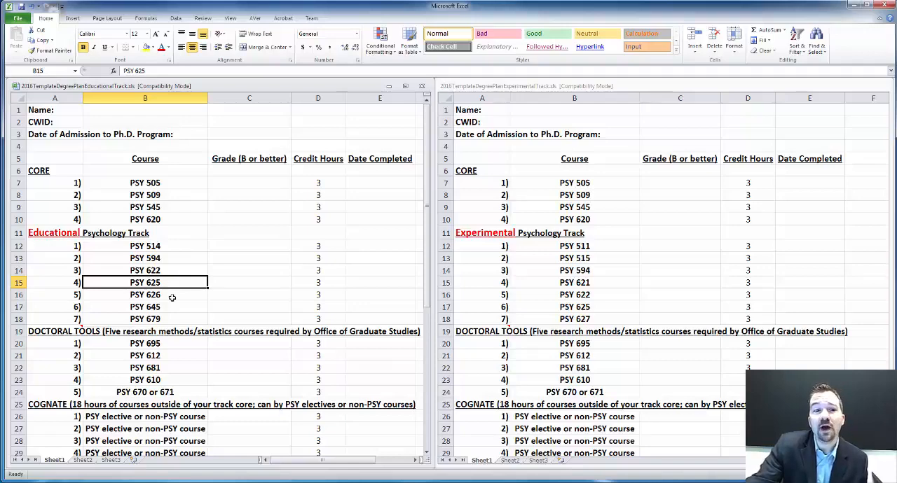
{"action": "left_click", "coordinate": [145, 294]}
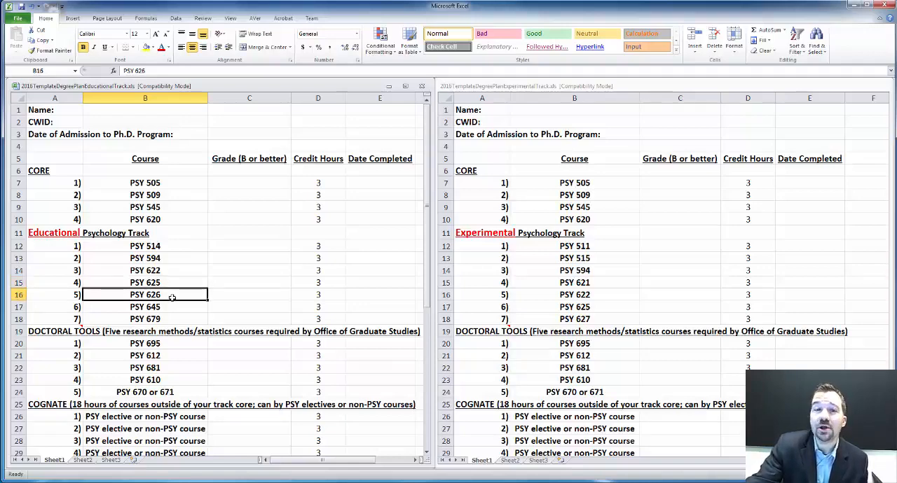
{"action": "mouse_move", "coordinate": [261, 292]}
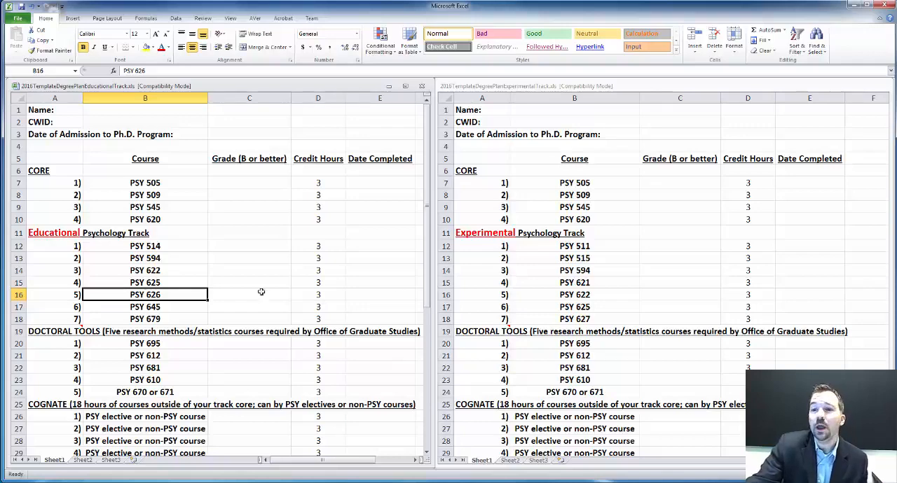
Step: Point out the Experimental courses PSY 625, 515, 511, 621 and 622
{"action": "left_click", "coordinate": [573, 307]}
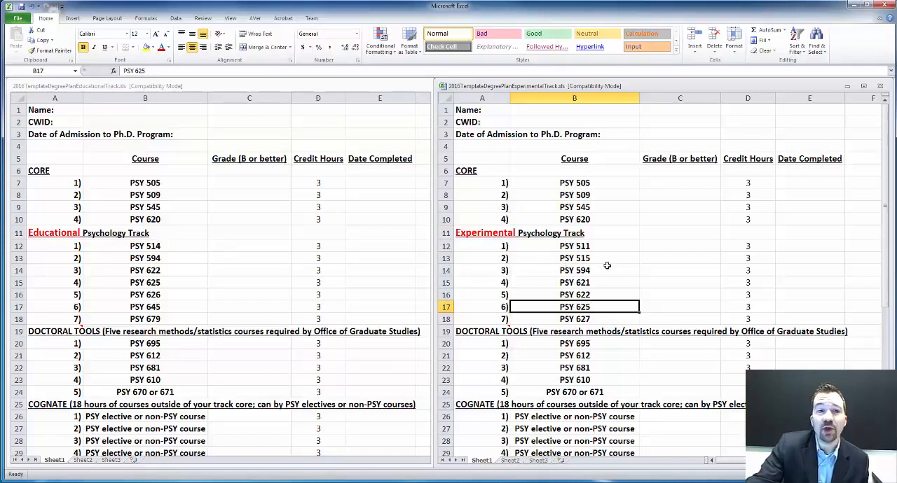
{"action": "left_click", "coordinate": [574, 258]}
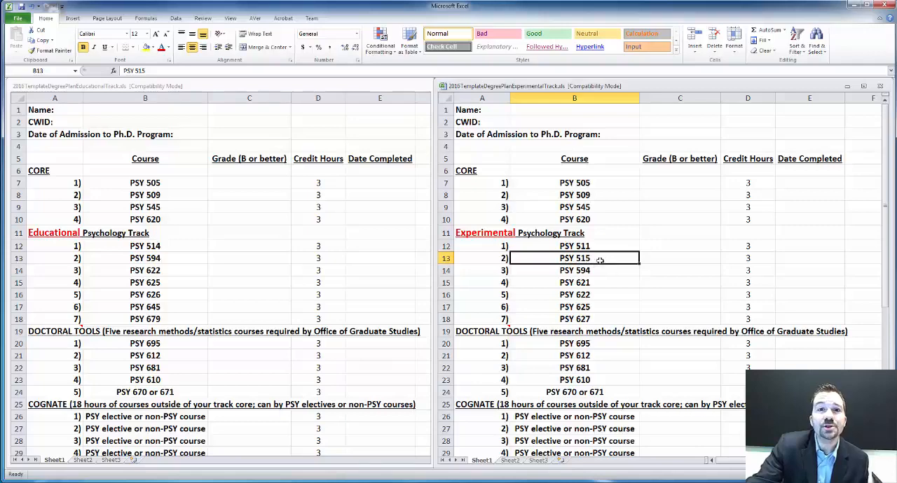
{"action": "left_click", "coordinate": [574, 246]}
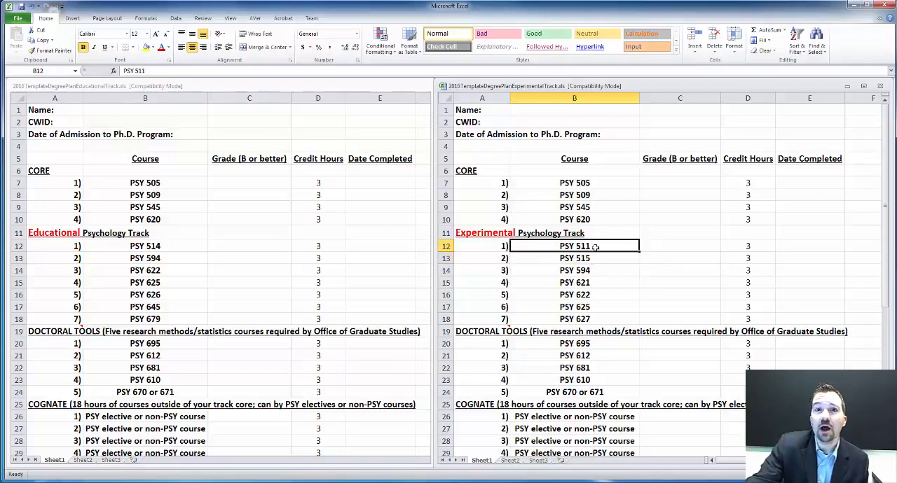
{"action": "left_click", "coordinate": [574, 282]}
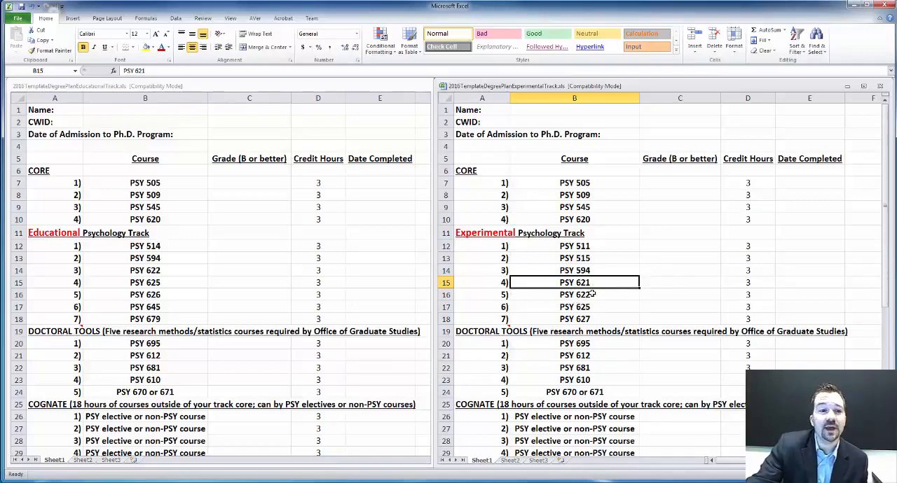
{"action": "left_click", "coordinate": [574, 295]}
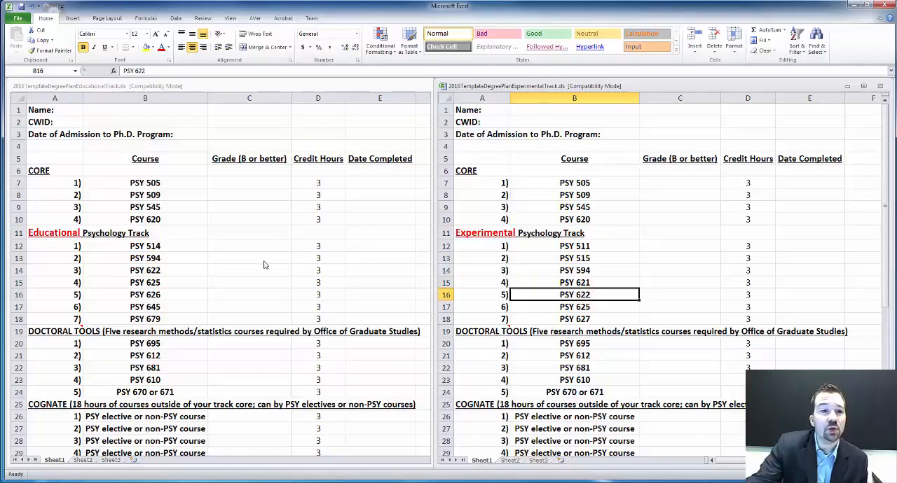
Step: Compare PSY 622 across both plans, then highlight thesis 518 and dissertation 718 rows
{"action": "left_click", "coordinate": [145, 270]}
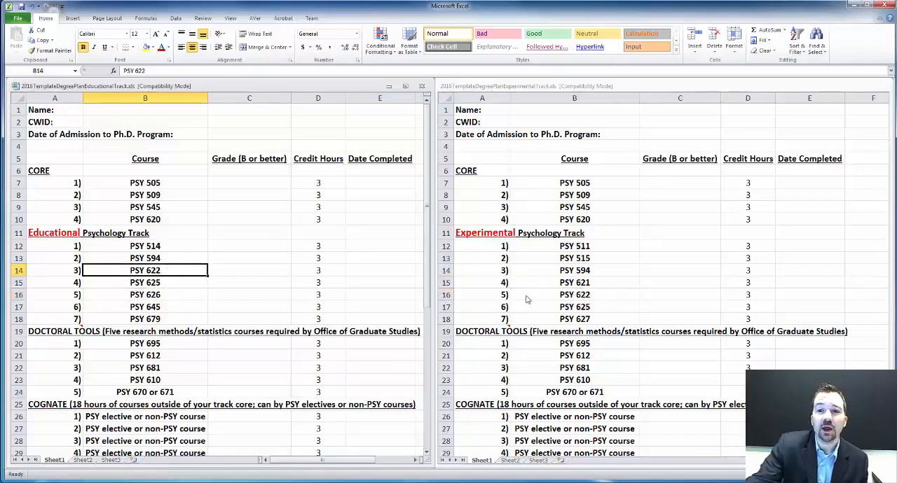
{"action": "left_click", "coordinate": [574, 294]}
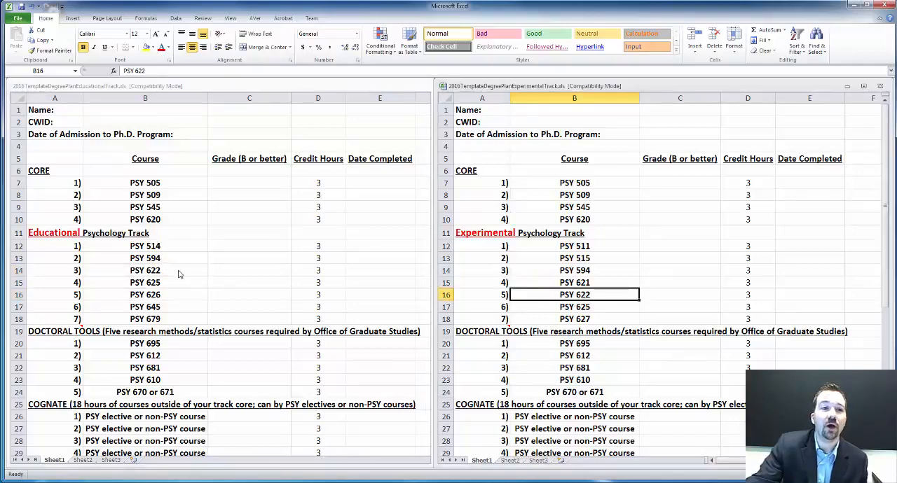
{"action": "left_click", "coordinate": [145, 270]}
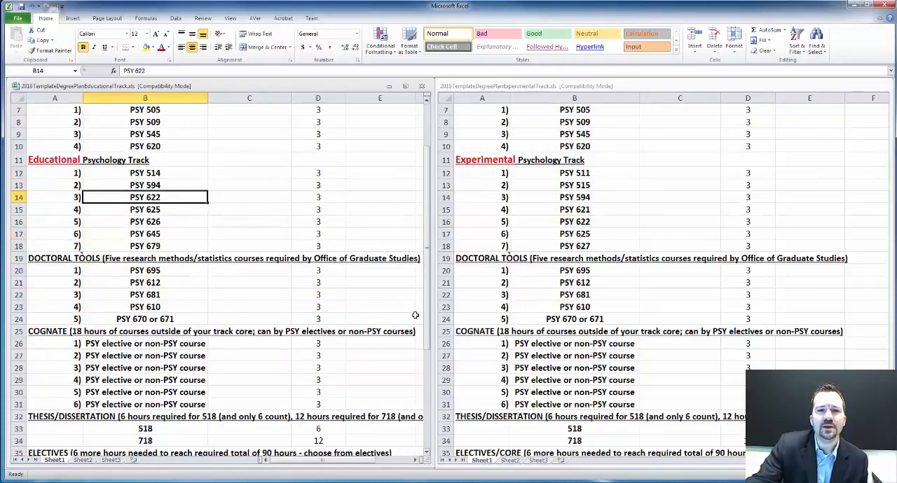
{"action": "left_click", "coordinate": [145, 429]}
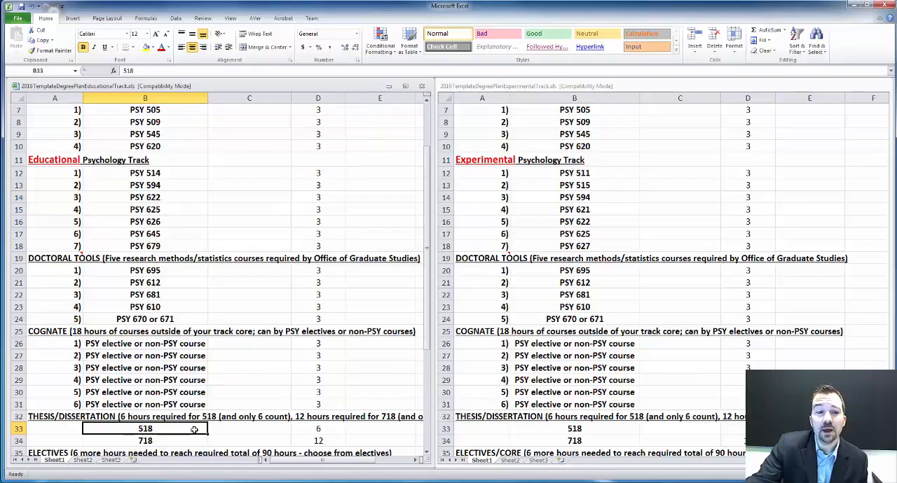
{"action": "left_click", "coordinate": [146, 441]}
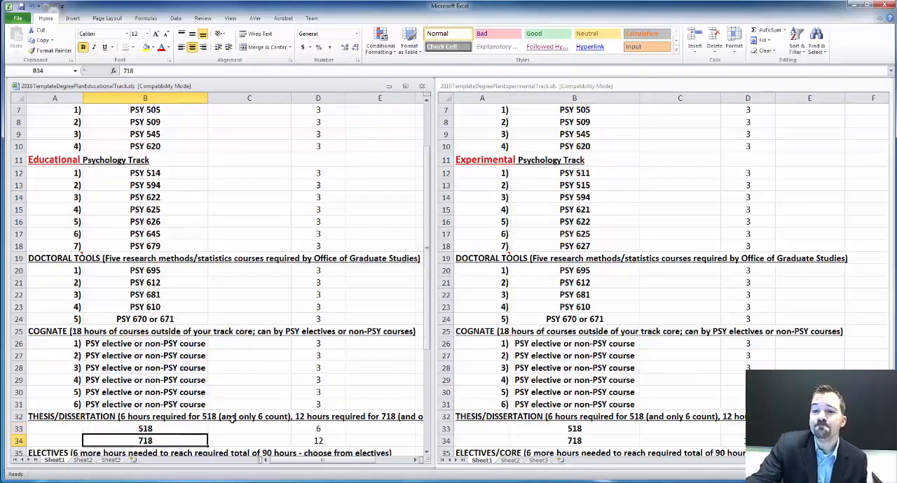
{"action": "mouse_move", "coordinate": [294, 315]}
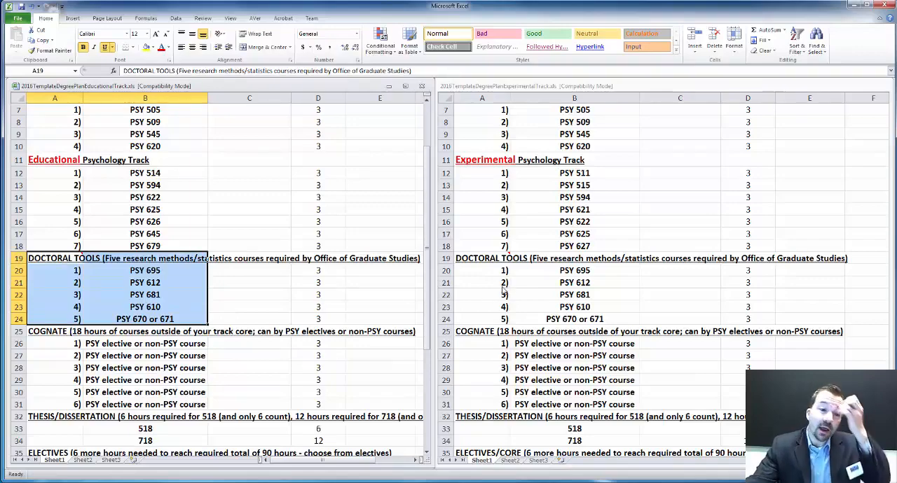
{"action": "mouse_move", "coordinate": [482, 279]}
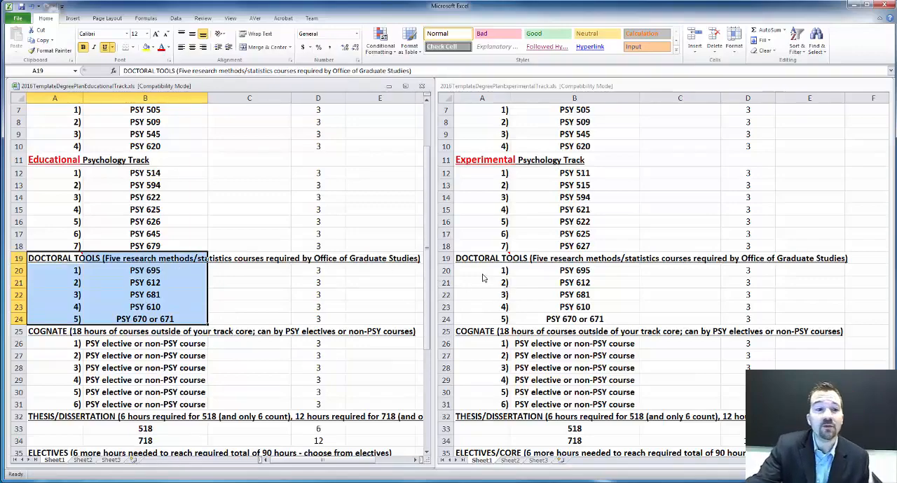
{"action": "mouse_move", "coordinate": [300, 293]}
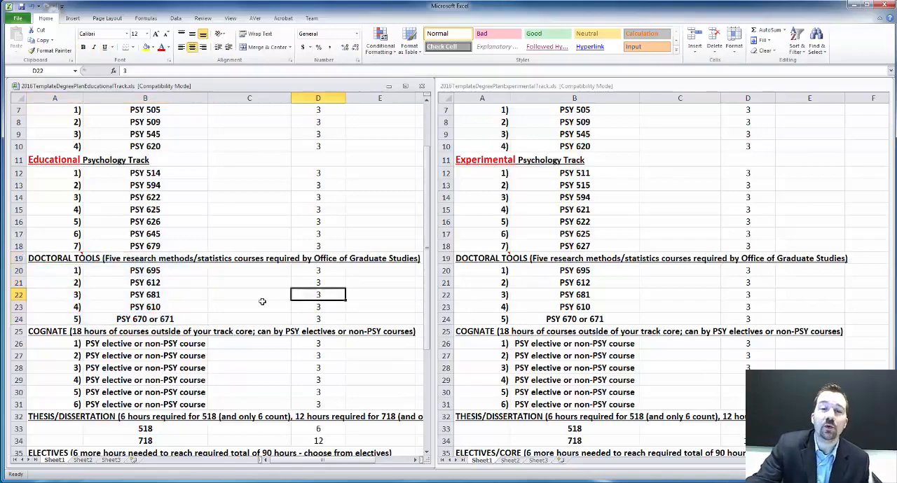
{"action": "left_click", "coordinate": [145, 271]}
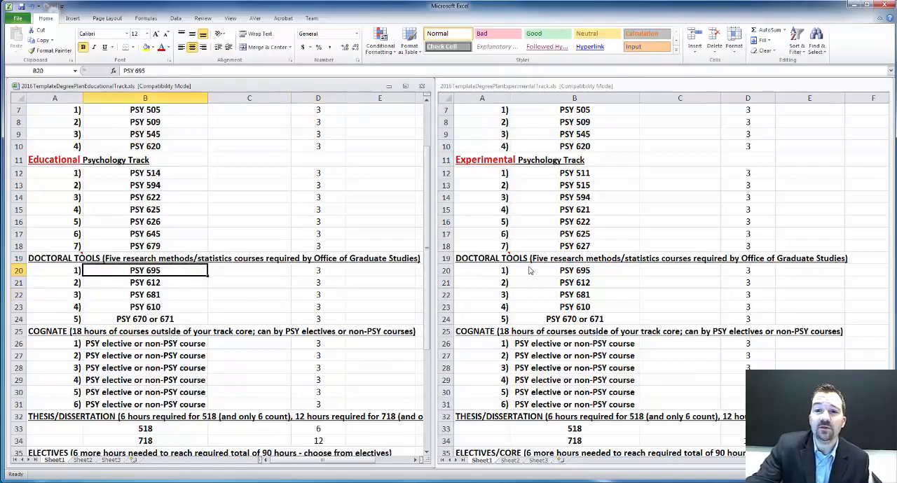
{"action": "mouse_move", "coordinate": [194, 280]}
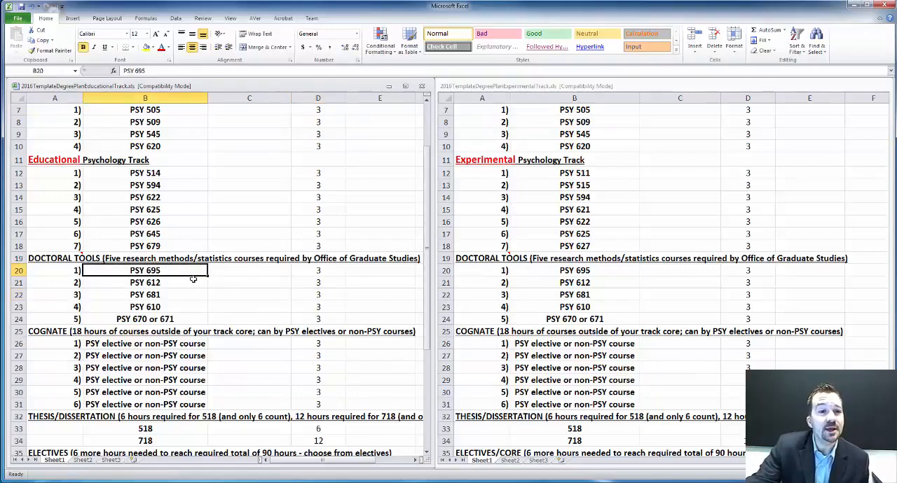
{"action": "left_click", "coordinate": [145, 283]}
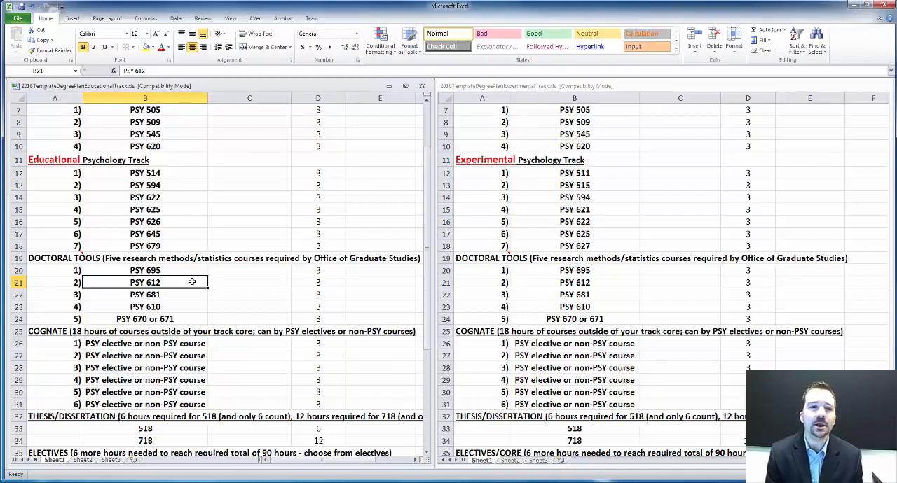
{"action": "mouse_move", "coordinate": [217, 296]}
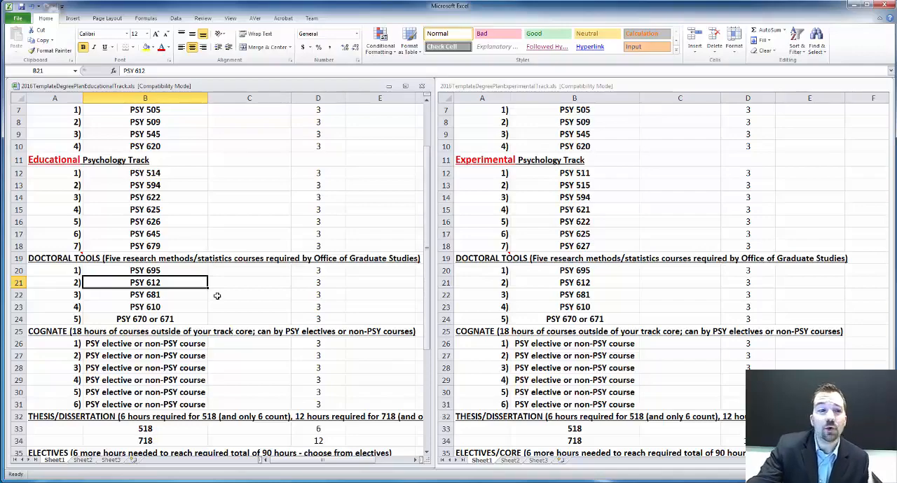
{"action": "left_click", "coordinate": [574, 282]}
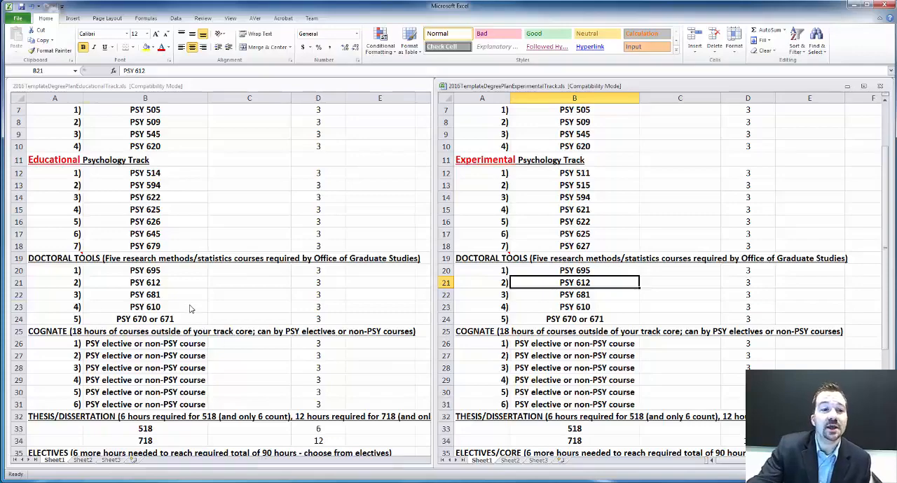
{"action": "left_click", "coordinate": [145, 307]}
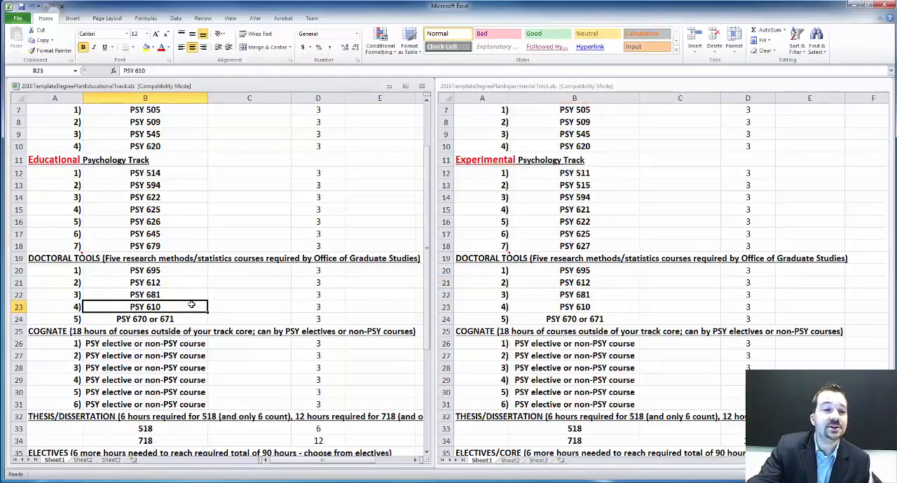
{"action": "left_click", "coordinate": [145, 319]}
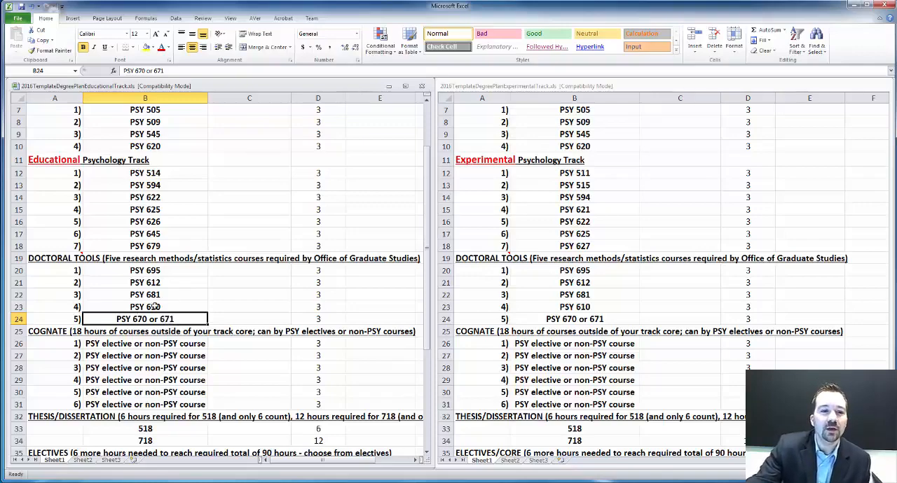
{"action": "left_click", "coordinate": [54, 306]}
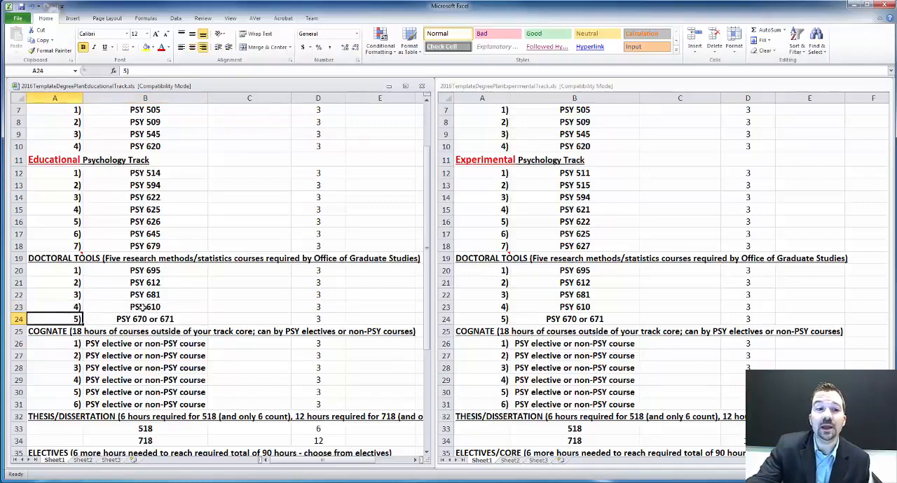
{"action": "left_click", "coordinate": [145, 306]}
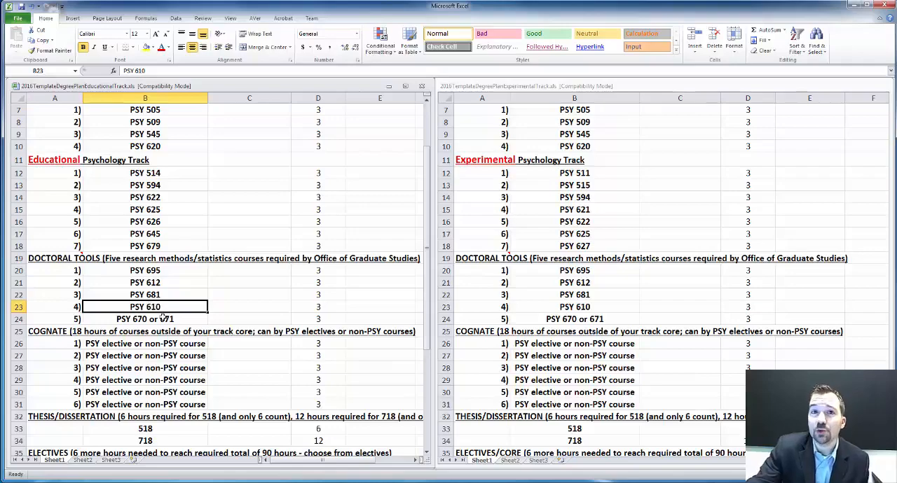
{"action": "mouse_move", "coordinate": [217, 310]}
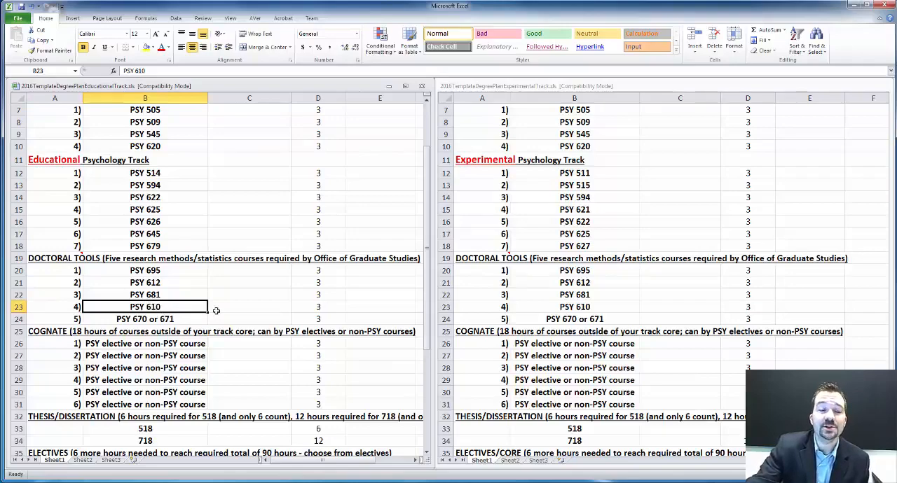
{"action": "left_click", "coordinate": [145, 282]}
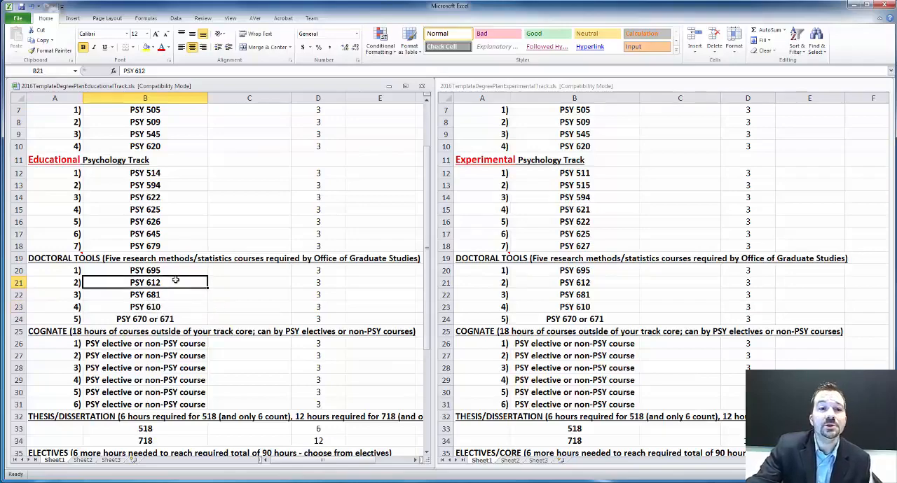
{"action": "left_click_drag", "start_coordinate": [145, 283], "coordinate": [145, 307]}
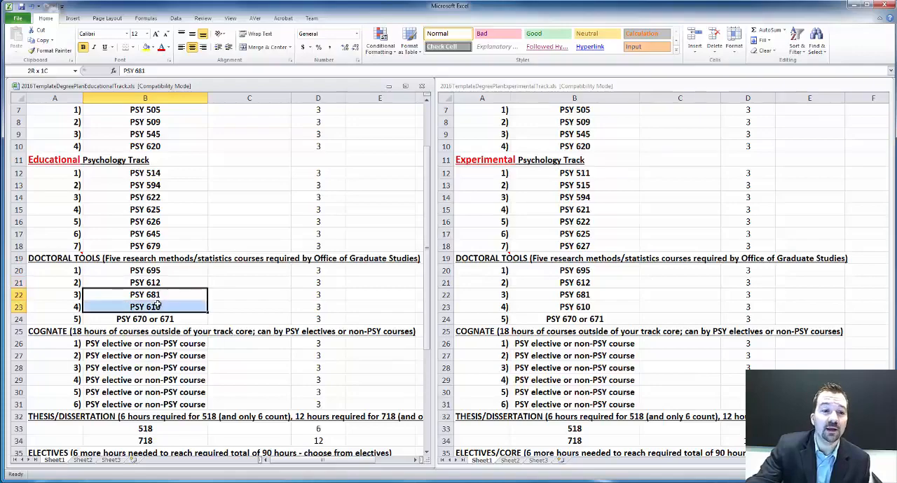
{"action": "left_click", "coordinate": [145, 282]}
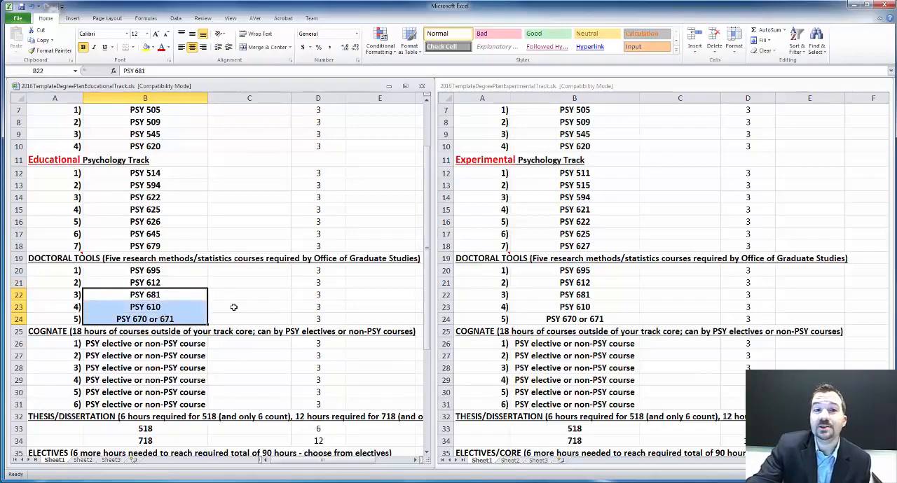
{"action": "left_click", "coordinate": [249, 307]}
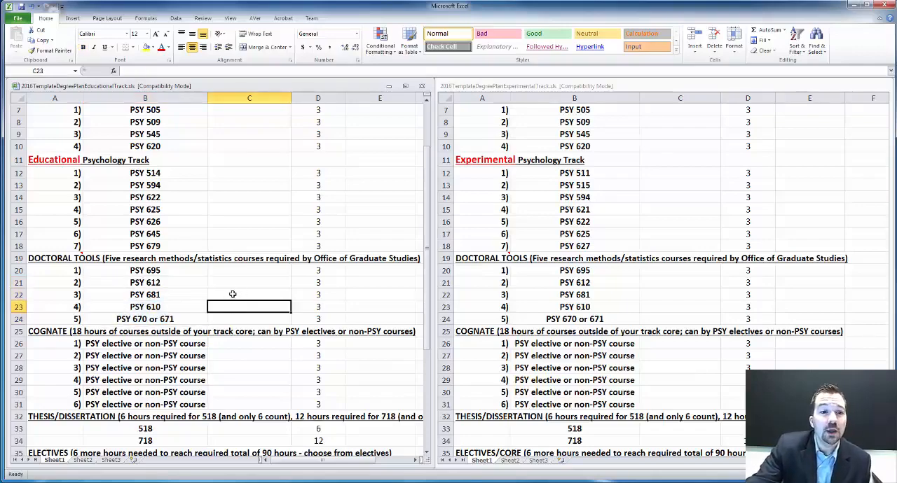
{"action": "scroll", "scroll_direction": "up", "scroll_amount": 3}
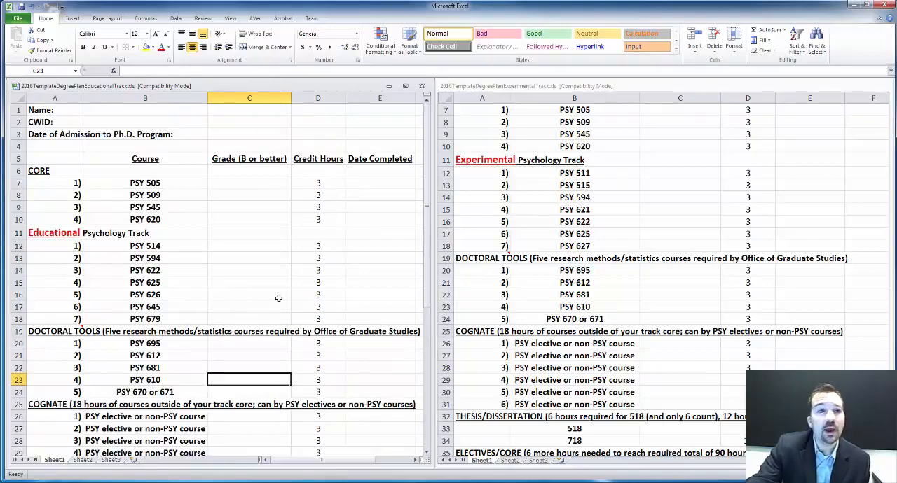
{"action": "mouse_move", "coordinate": [278, 287]}
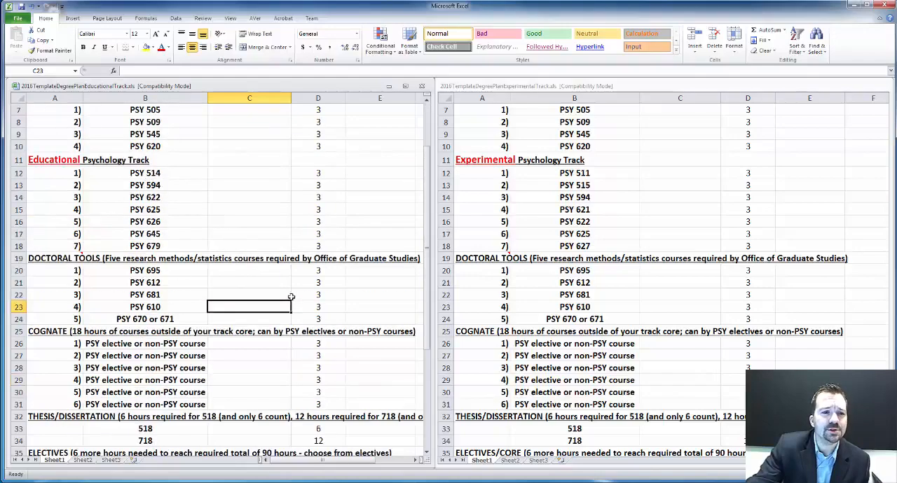
{"action": "scroll", "scroll_direction": "down", "scroll_amount": 3}
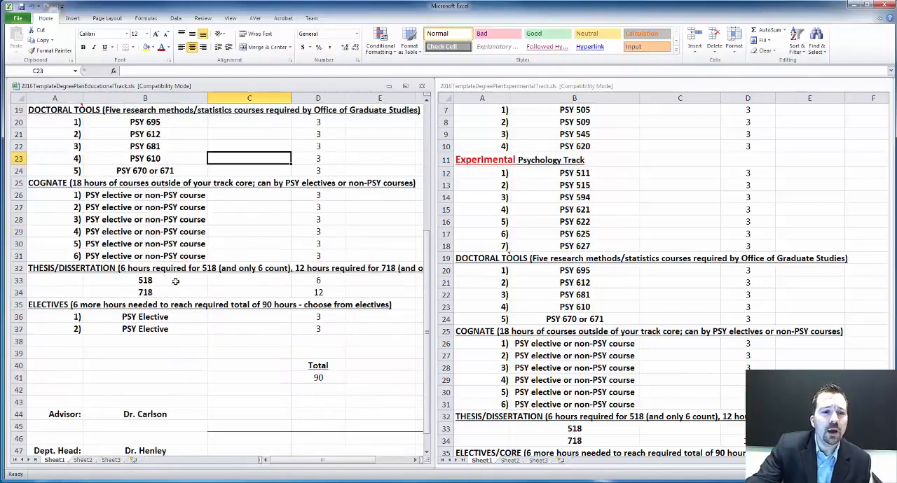
{"action": "scroll", "scroll_direction": "up", "scroll_amount": 3}
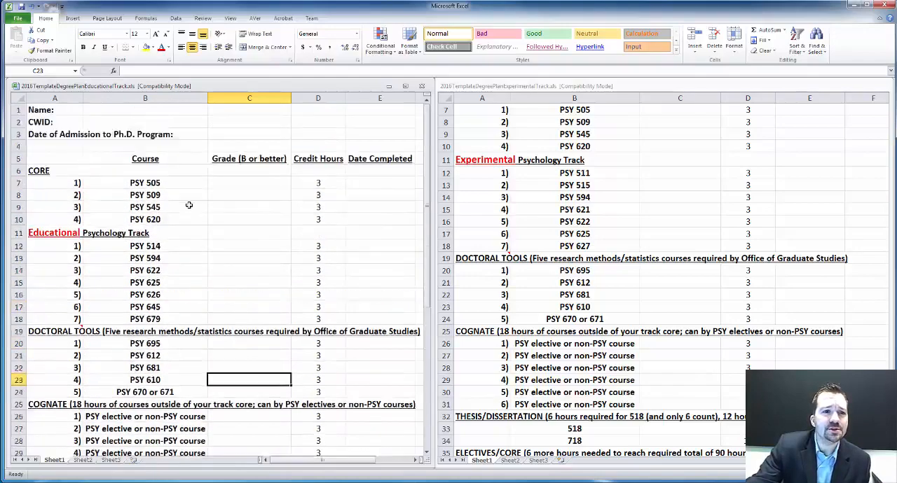
{"action": "mouse_move", "coordinate": [203, 233]}
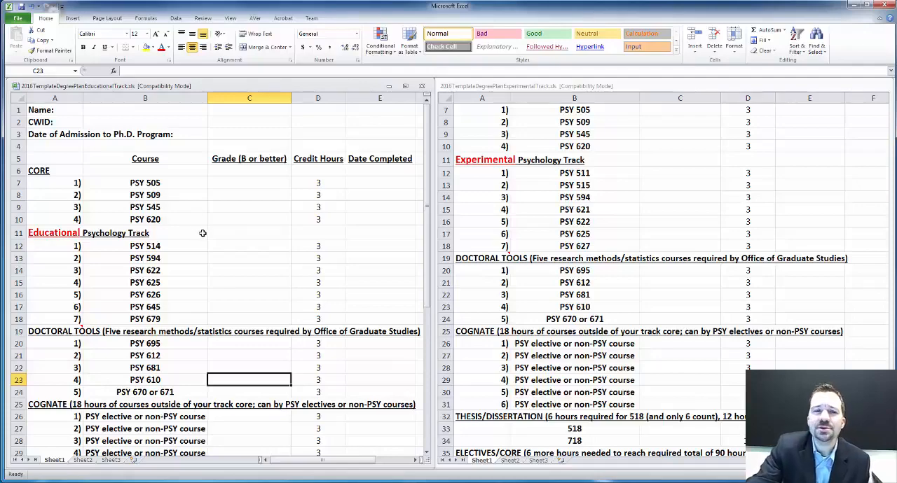
{"action": "mouse_move", "coordinate": [260, 252]}
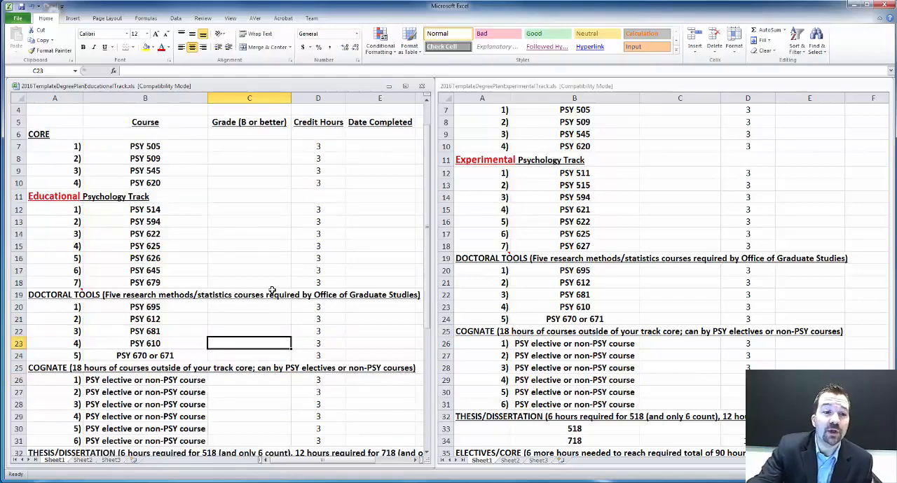
{"action": "scroll", "scroll_direction": "down", "scroll_amount": 3}
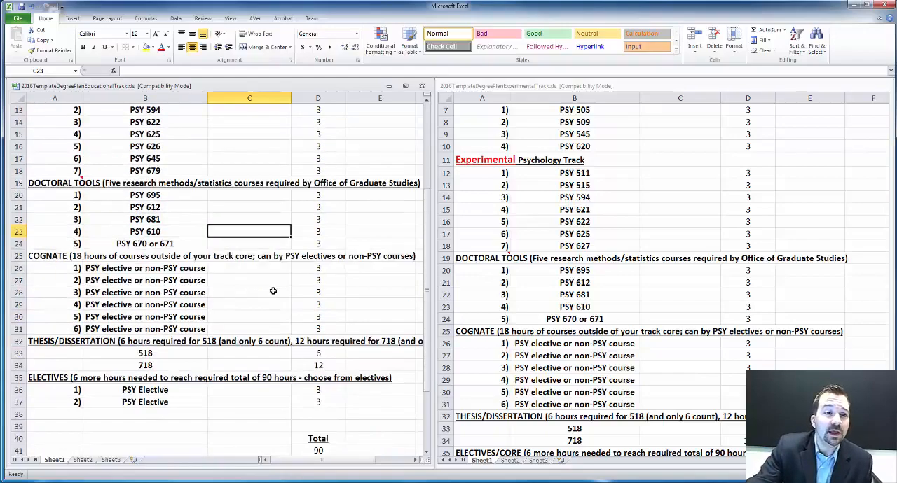
{"action": "scroll", "scroll_direction": "down", "scroll_amount": 3}
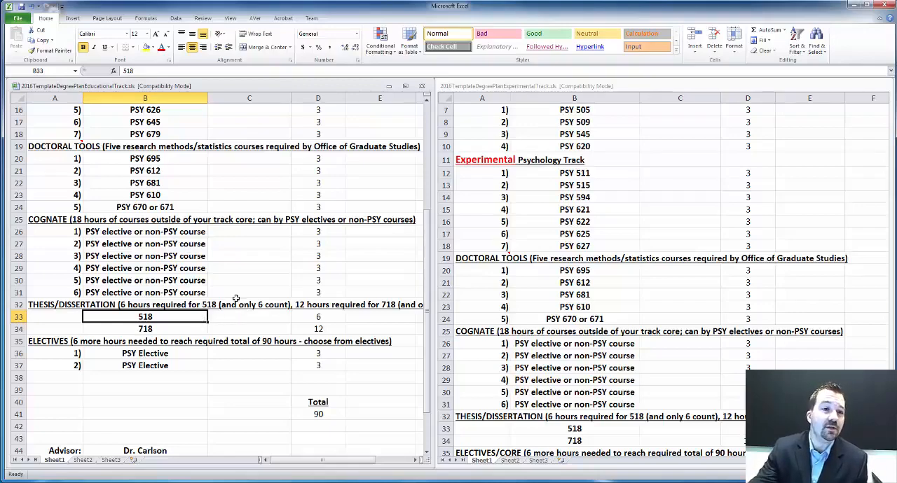
{"action": "scroll", "scroll_direction": "up", "scroll_amount": 3}
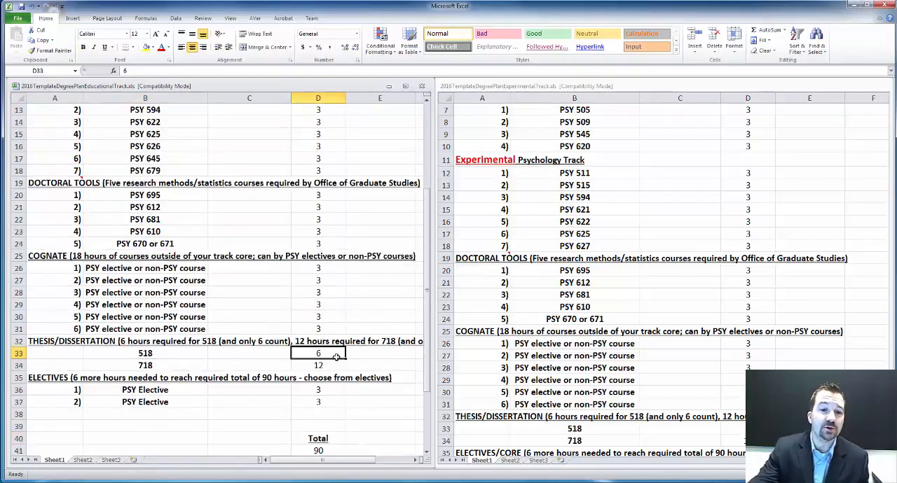
{"action": "scroll", "scroll_direction": "up", "scroll_amount": 3}
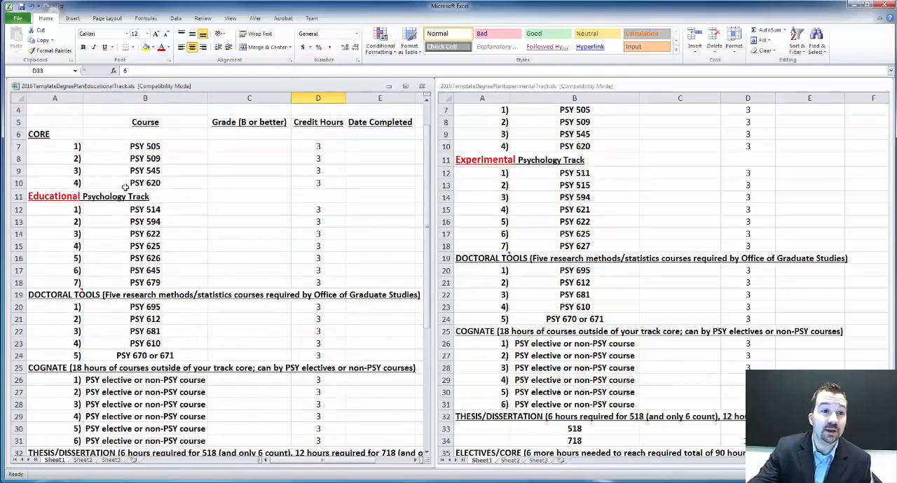
{"action": "mouse_move", "coordinate": [219, 301]}
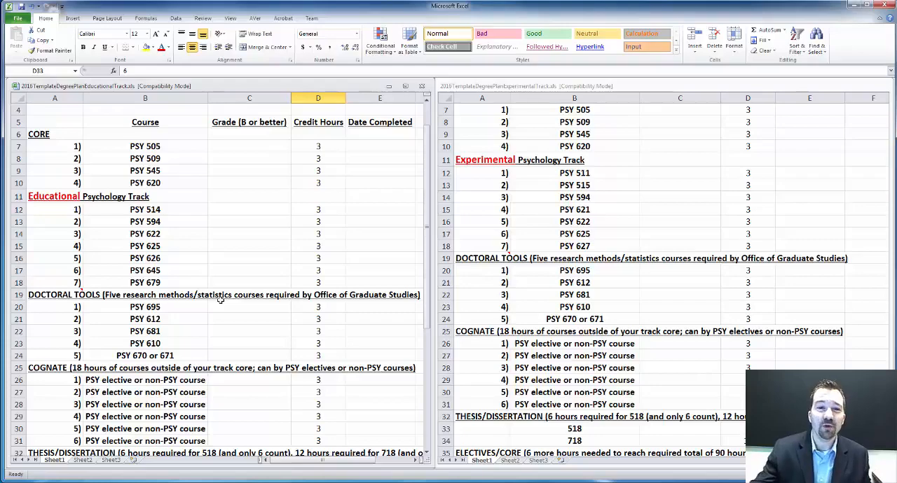
{"action": "mouse_move", "coordinate": [333, 223]}
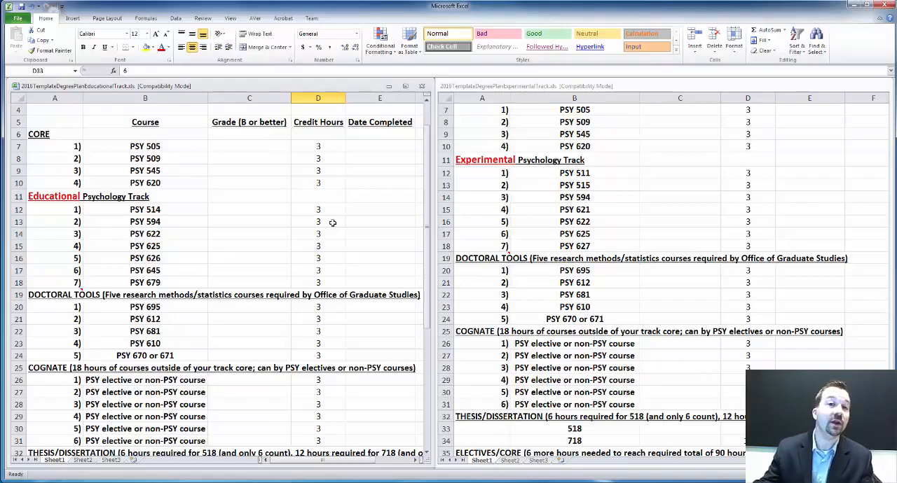
{"action": "scroll", "scroll_direction": "down", "scroll_amount": 3}
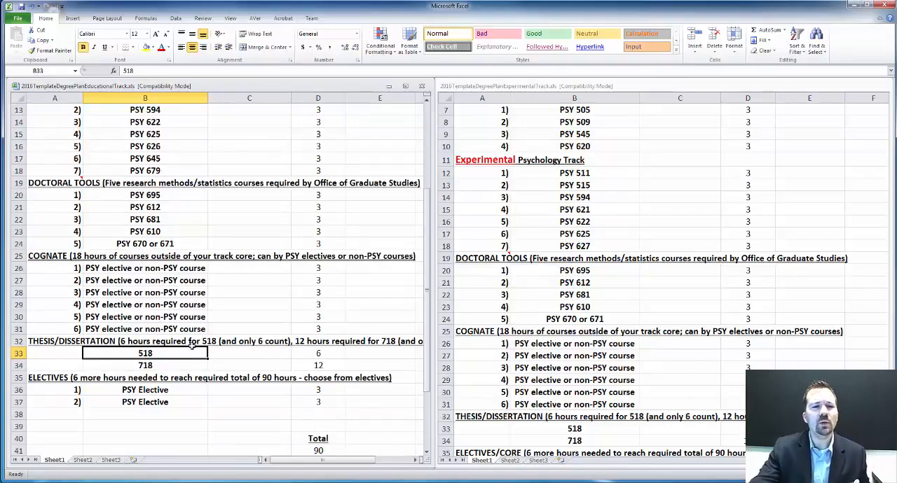
{"action": "scroll", "scroll_direction": "up", "scroll_amount": 3}
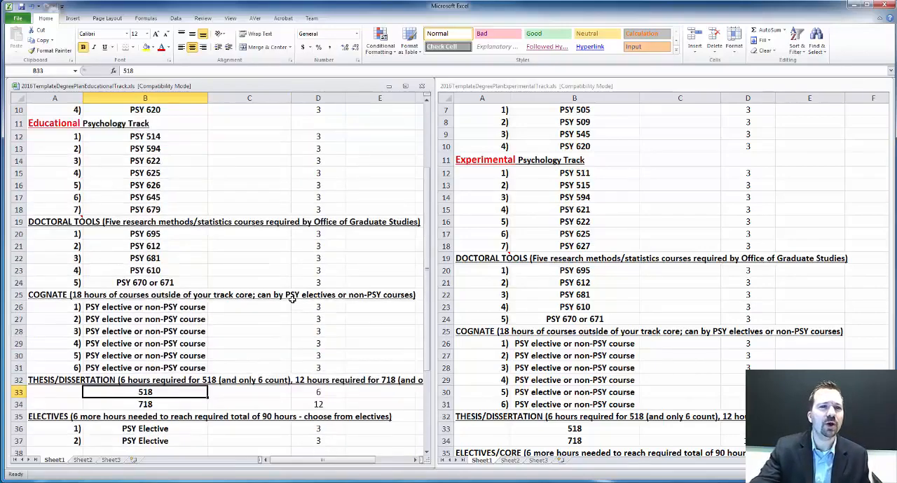
{"action": "scroll", "scroll_direction": "up", "scroll_amount": 3}
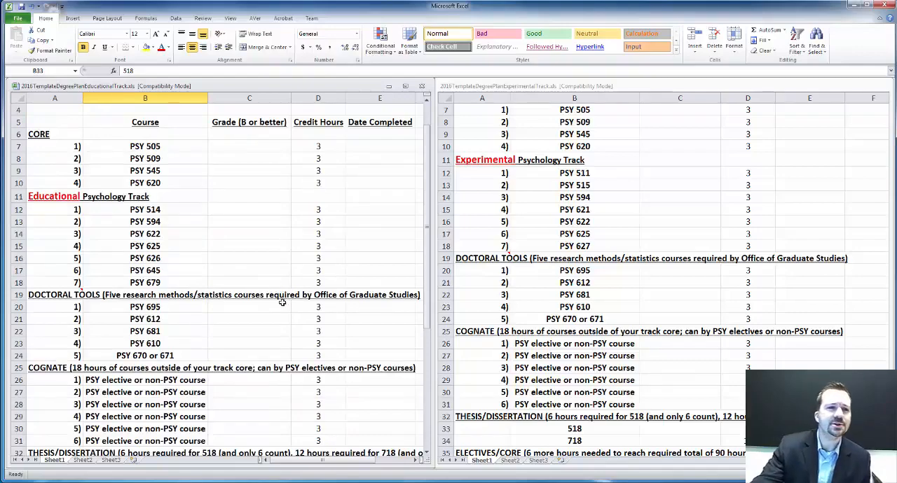
{"action": "mouse_move", "coordinate": [253, 179]}
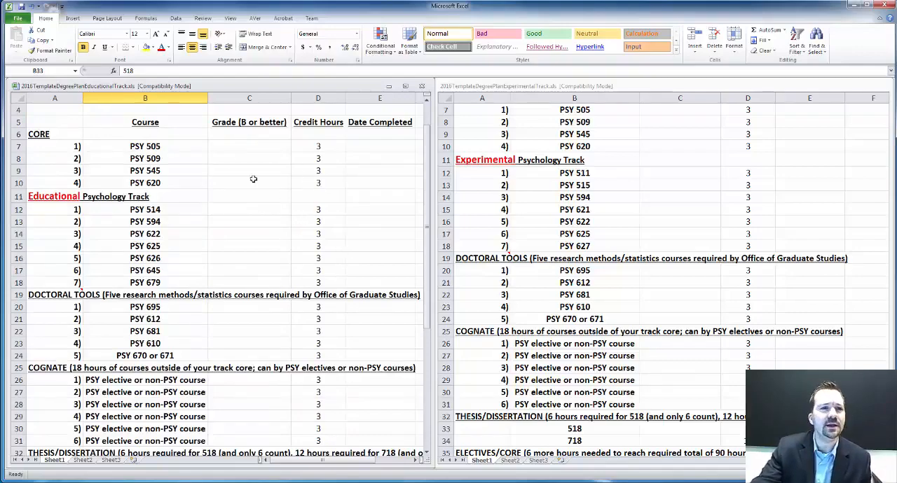
{"action": "scroll", "scroll_direction": "down", "scroll_amount": 3}
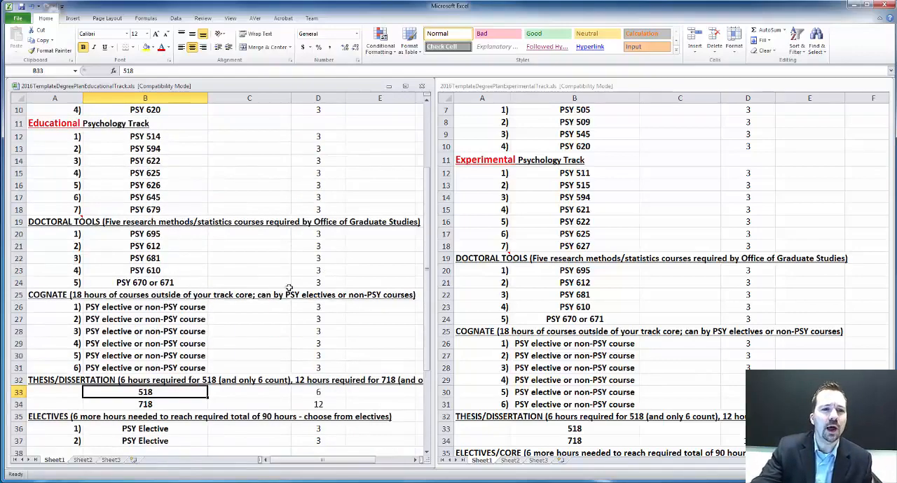
{"action": "left_click", "coordinate": [249, 392]}
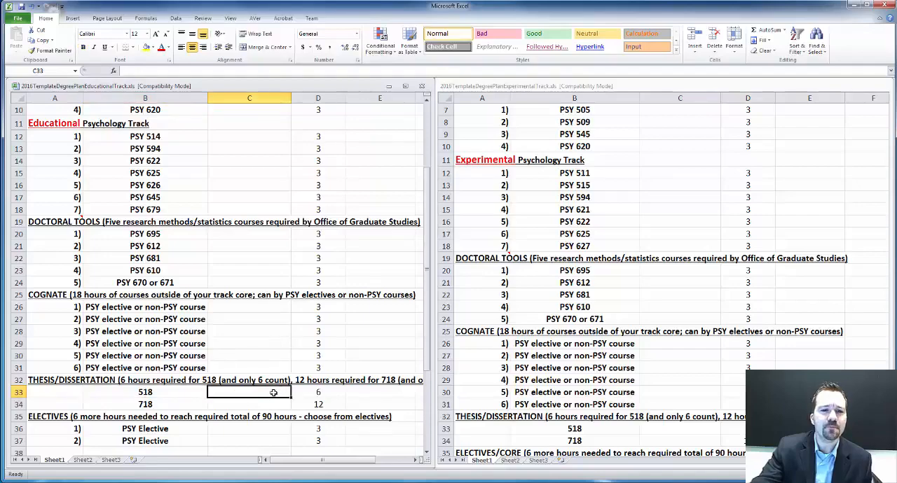
{"action": "left_click", "coordinate": [145, 392]}
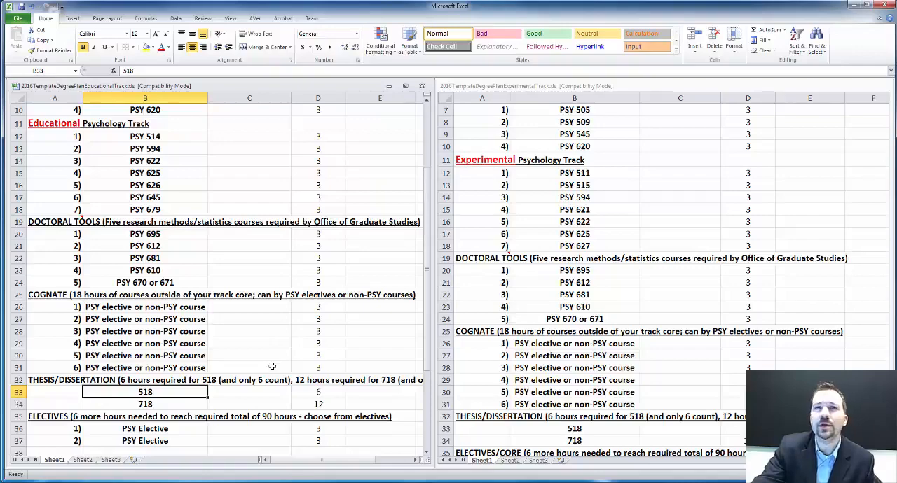
{"action": "mouse_move", "coordinate": [209, 403]}
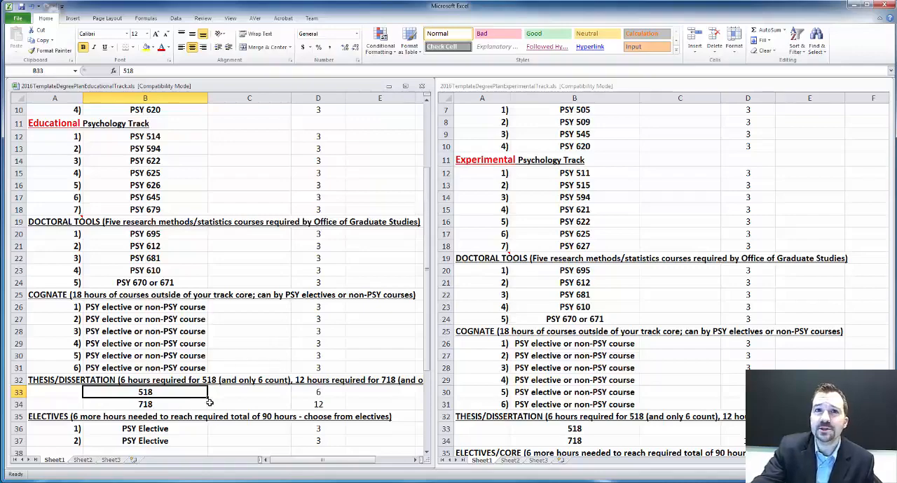
{"action": "mouse_move", "coordinate": [246, 360]}
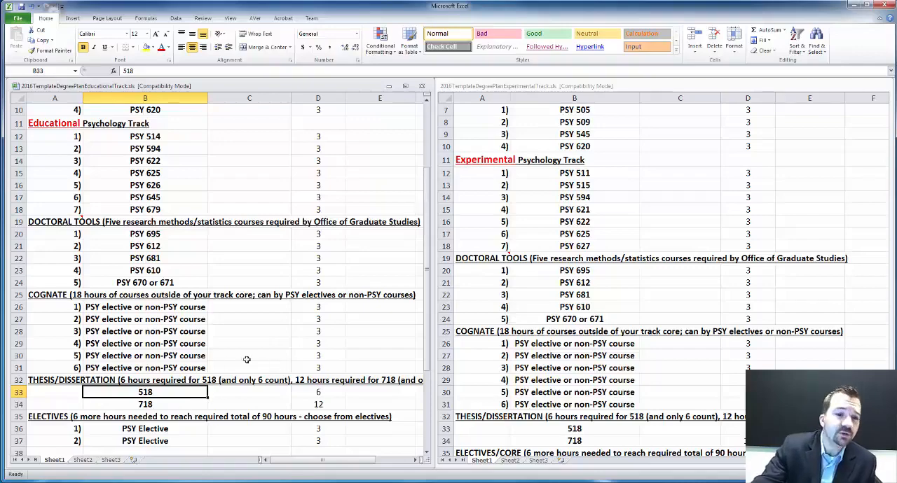
{"action": "left_click", "coordinate": [145, 405]}
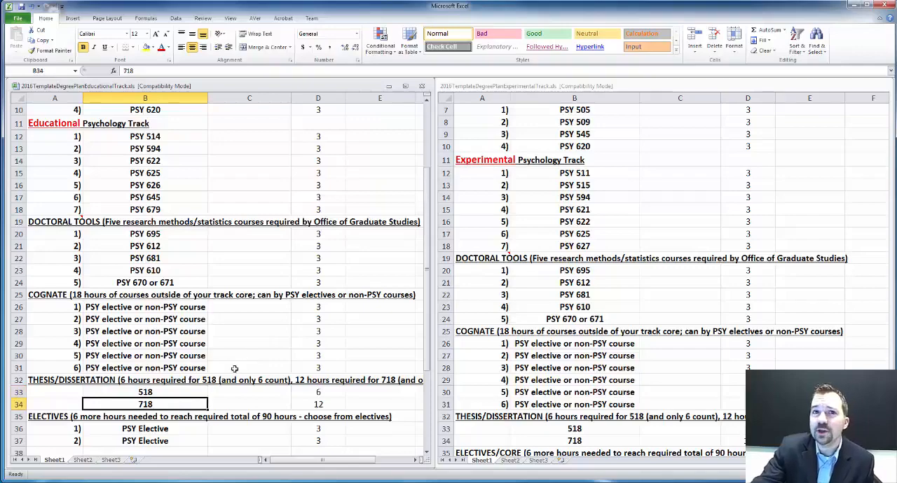
{"action": "mouse_move", "coordinate": [292, 351]}
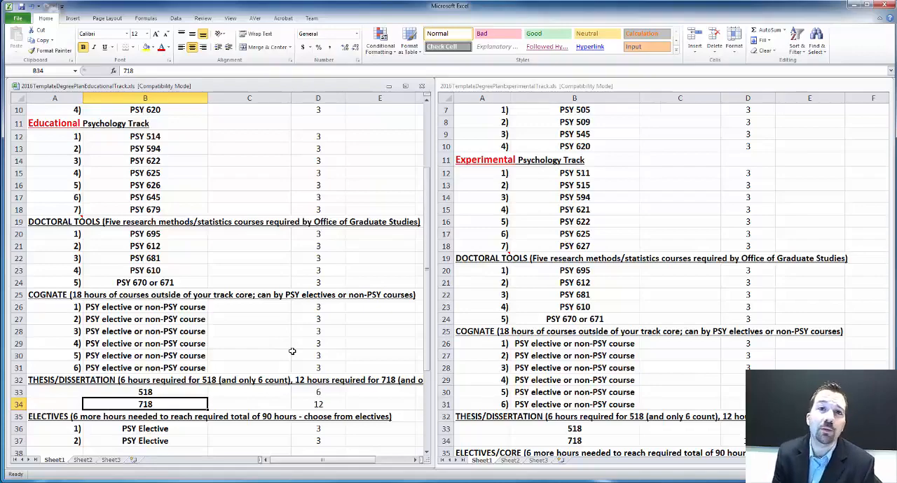
{"action": "mouse_move", "coordinate": [514, 184]}
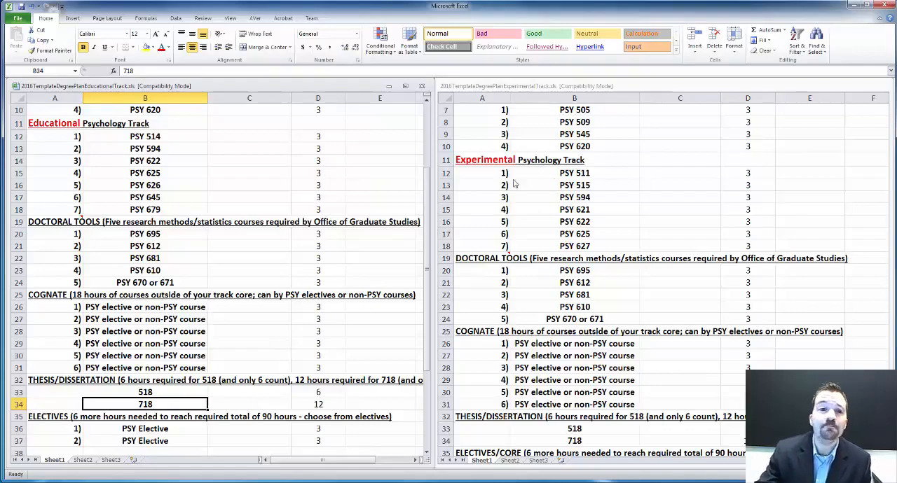
{"action": "mouse_move", "coordinate": [470, 198]}
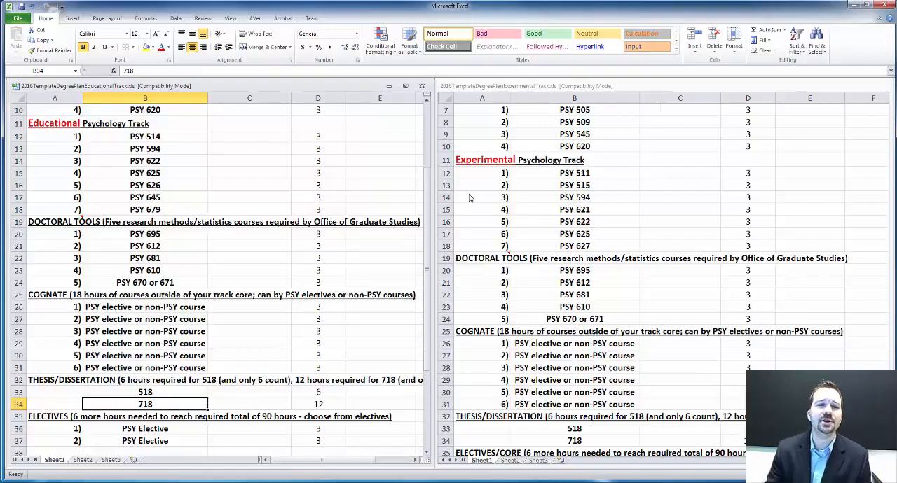
{"action": "mouse_move", "coordinate": [409, 232]}
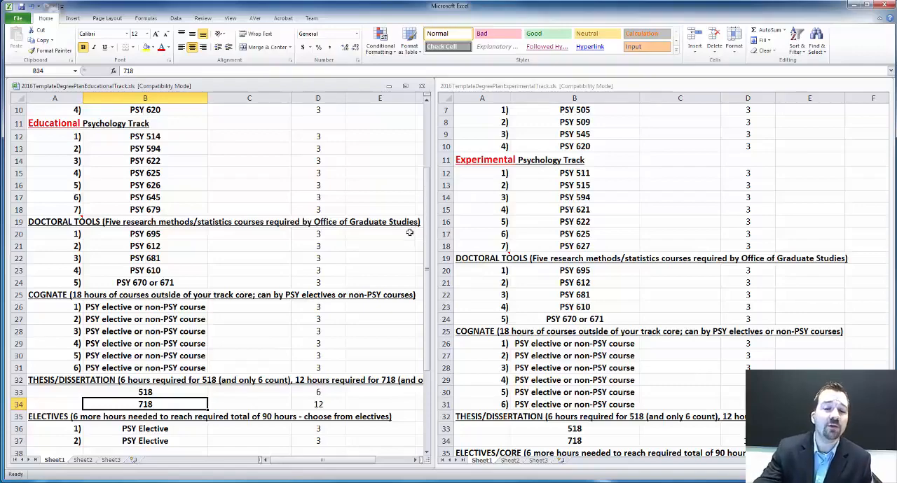
{"action": "left_click", "coordinate": [380, 233]}
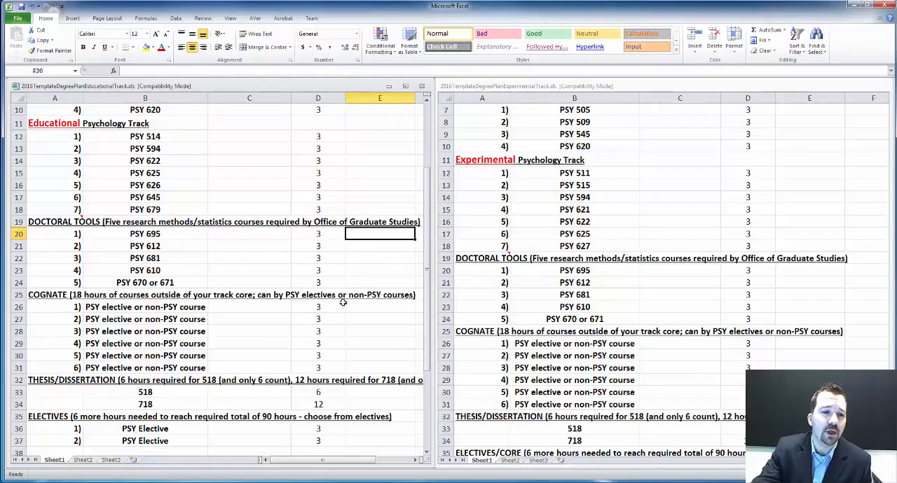
{"action": "scroll", "scroll_direction": "down", "scroll_amount": 3}
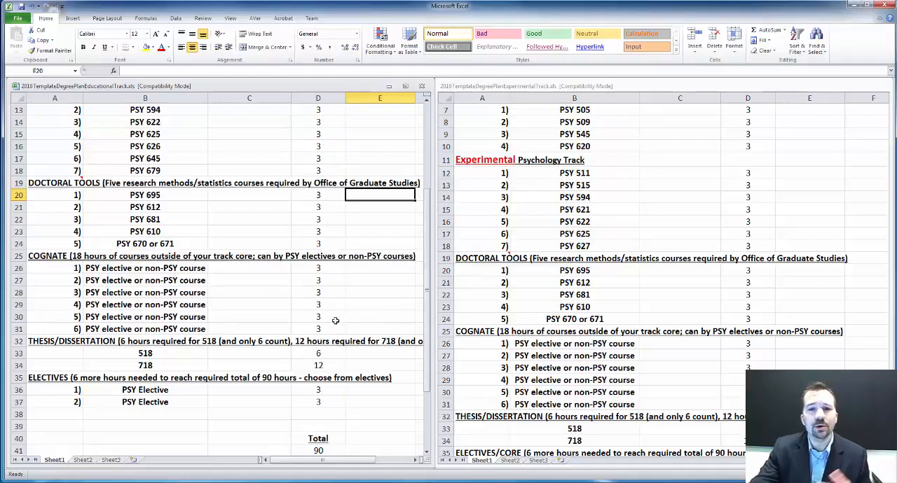
{"action": "scroll", "scroll_direction": "up", "scroll_amount": 3}
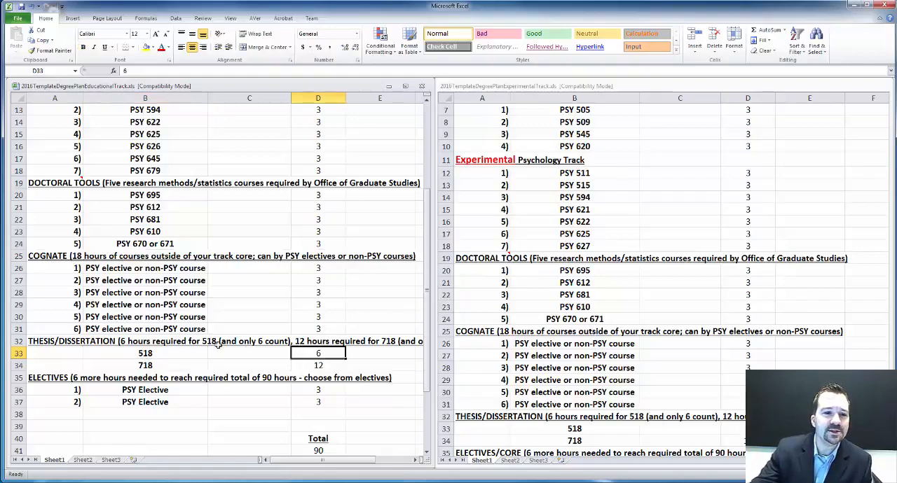
{"action": "left_click", "coordinate": [145, 353]}
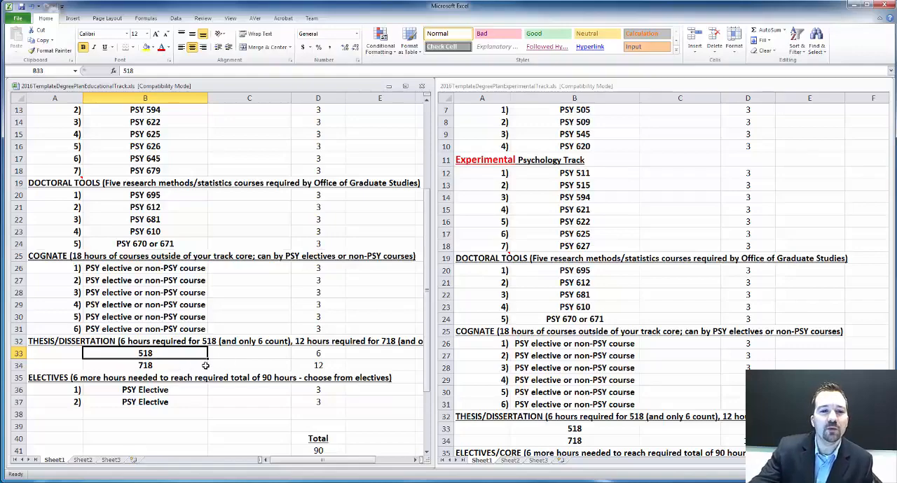
{"action": "left_click", "coordinate": [145, 365]}
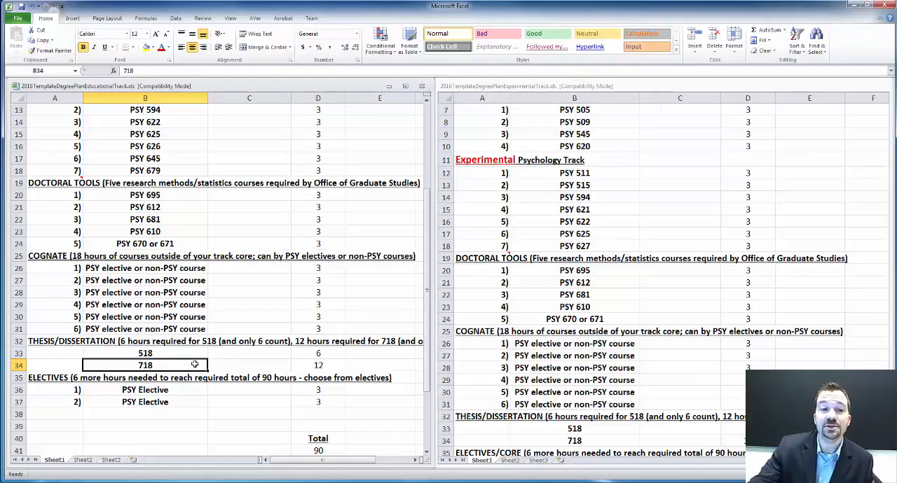
{"action": "mouse_move", "coordinate": [236, 364]}
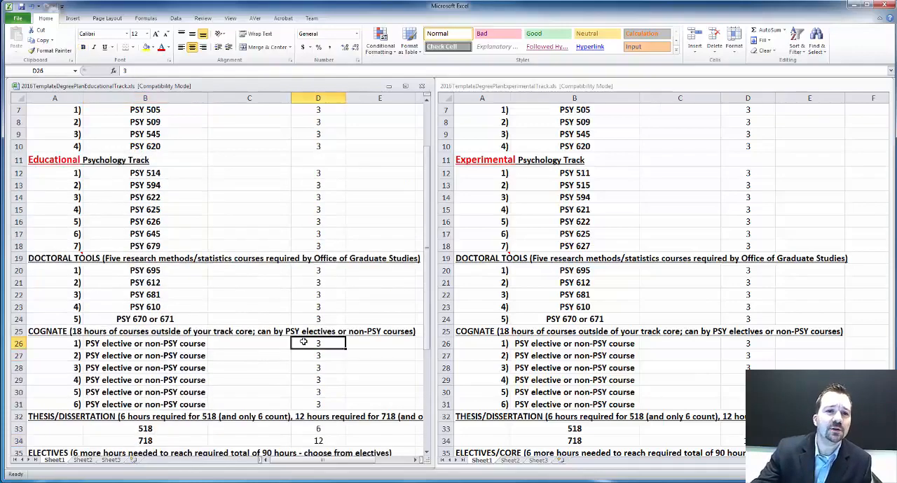
{"action": "scroll", "scroll_direction": "up", "scroll_amount": 3}
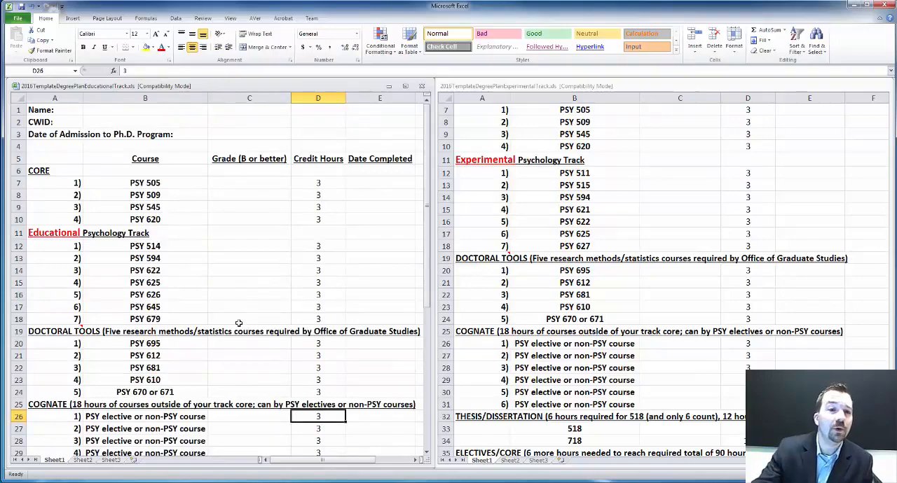
{"action": "left_click", "coordinate": [249, 294]}
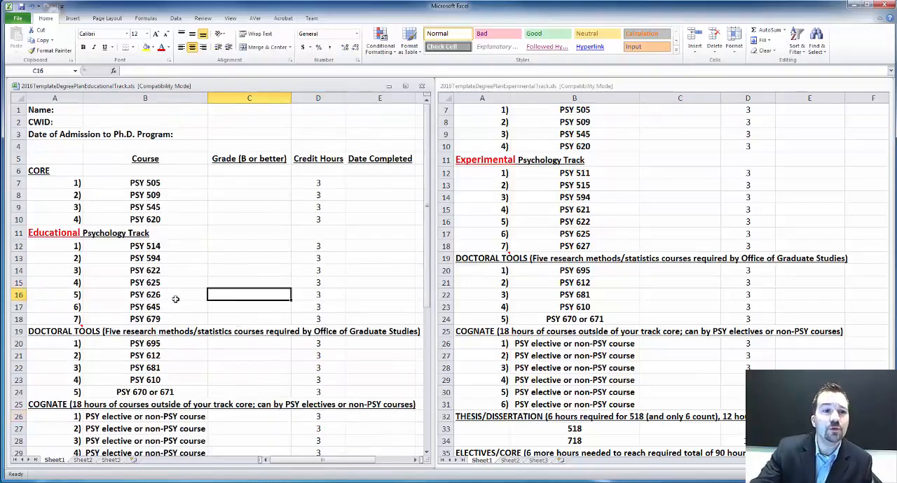
{"action": "mouse_move", "coordinate": [242, 276]}
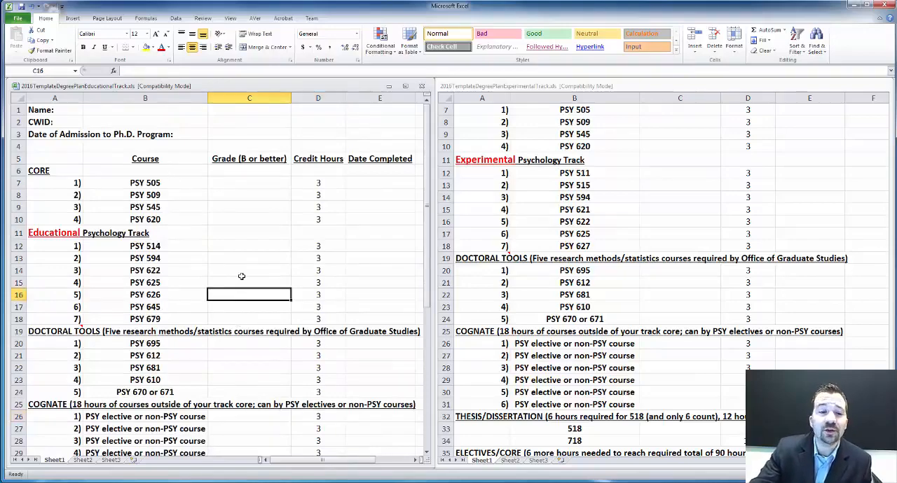
{"action": "scroll", "scroll_direction": "down", "scroll_amount": 3}
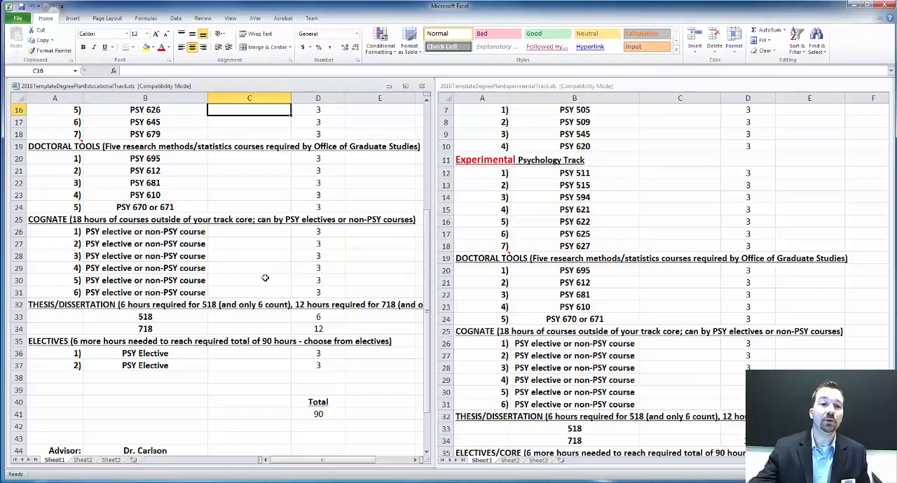
{"action": "mouse_move", "coordinate": [205, 332]}
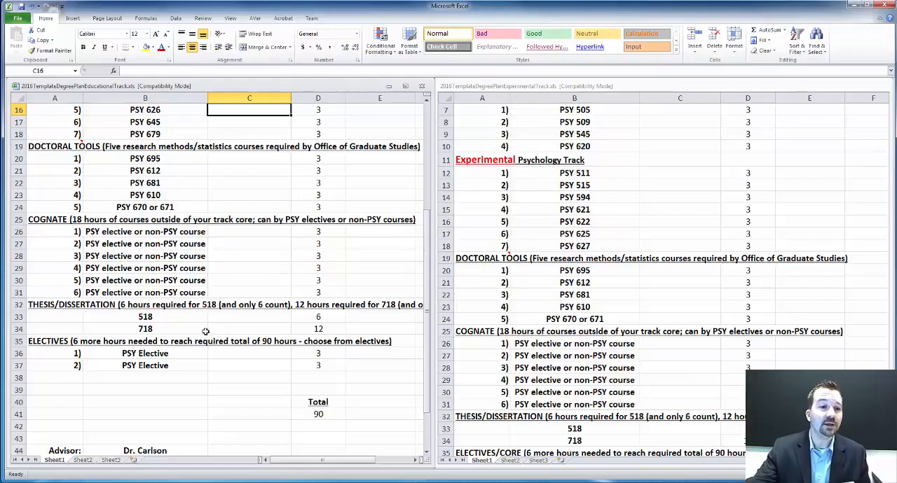
{"action": "left_click", "coordinate": [145, 329]}
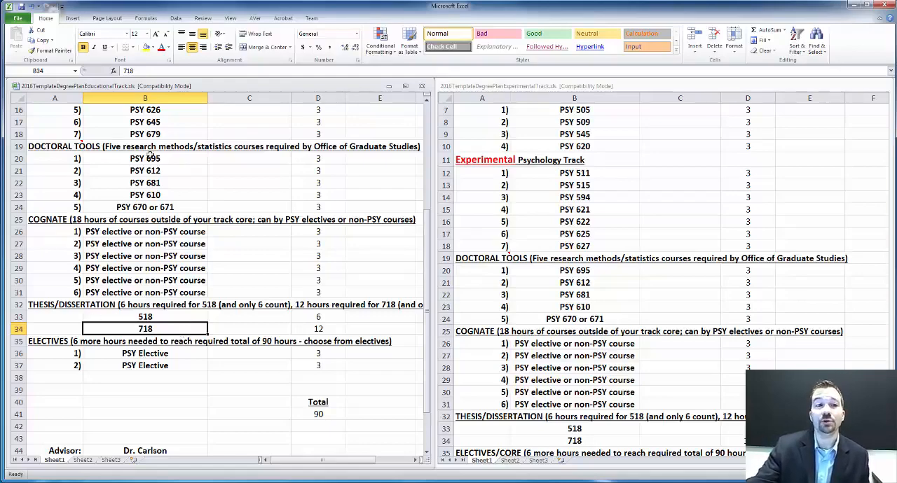
{"action": "mouse_move", "coordinate": [178, 180]}
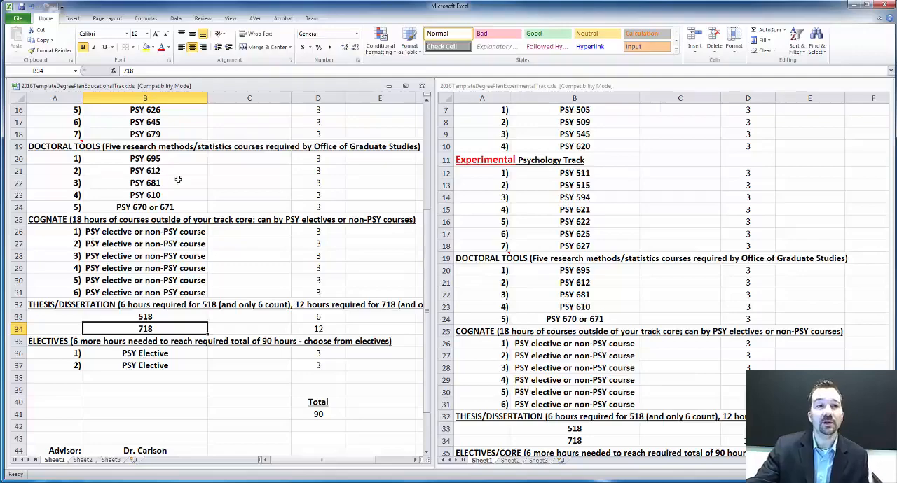
{"action": "scroll", "scroll_direction": "up", "scroll_amount": 3}
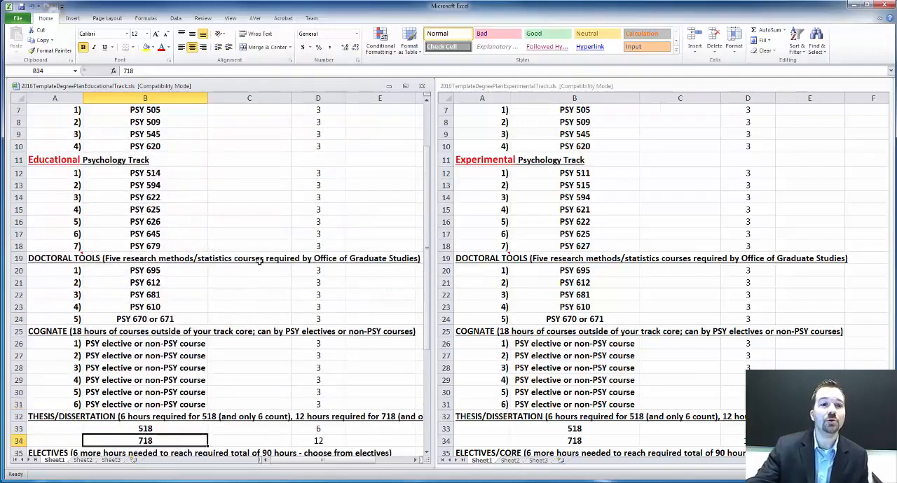
{"action": "scroll", "scroll_direction": "down", "scroll_amount": 3}
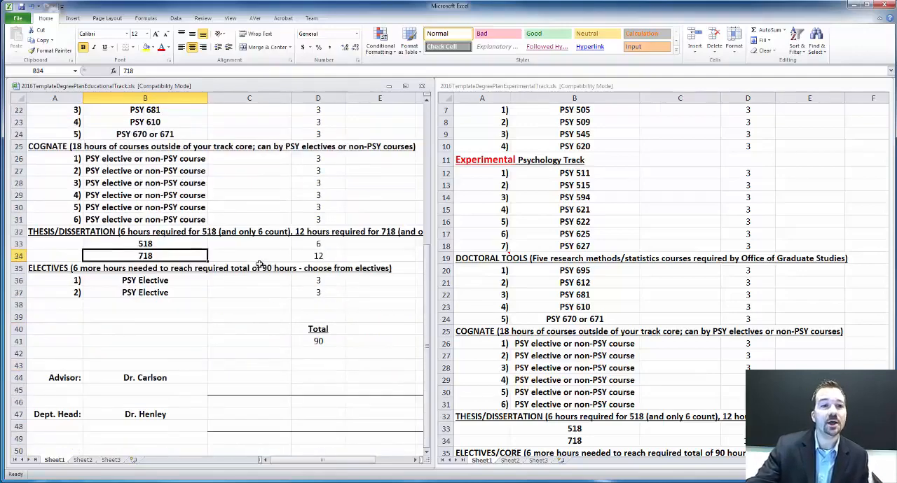
{"action": "left_click", "coordinate": [145, 244]}
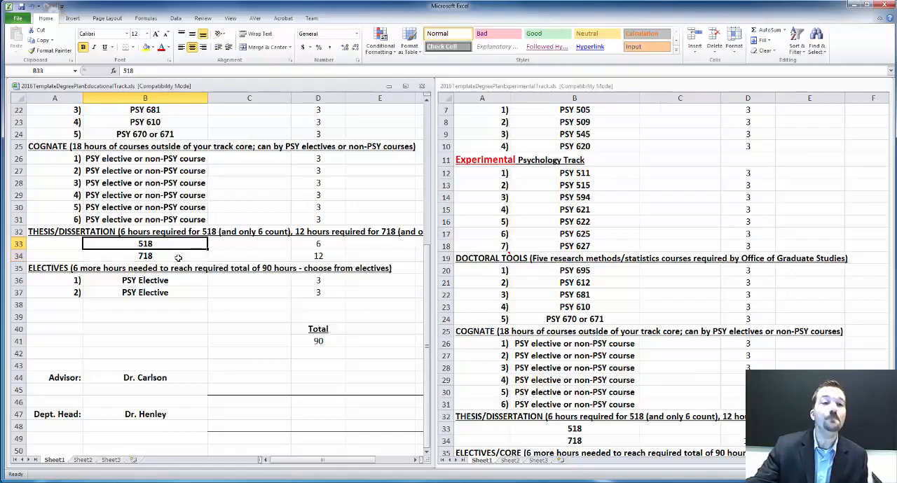
{"action": "left_click", "coordinate": [145, 256]}
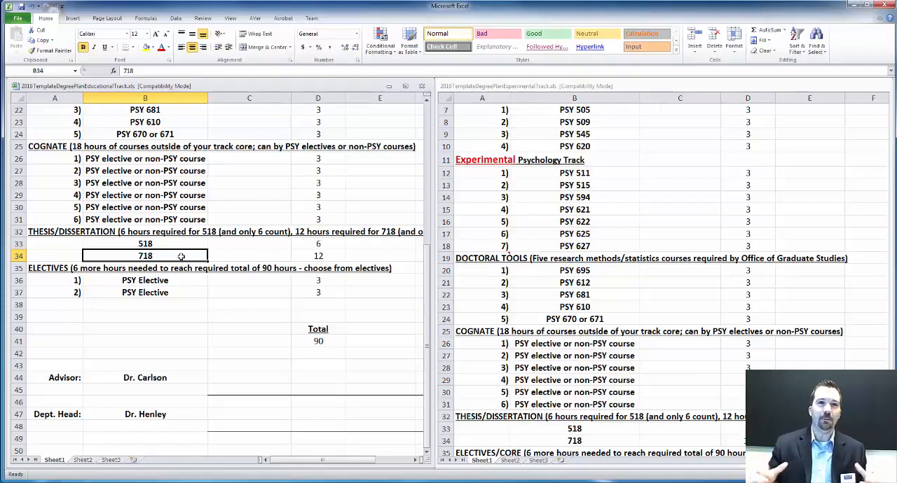
{"action": "mouse_move", "coordinate": [198, 246]}
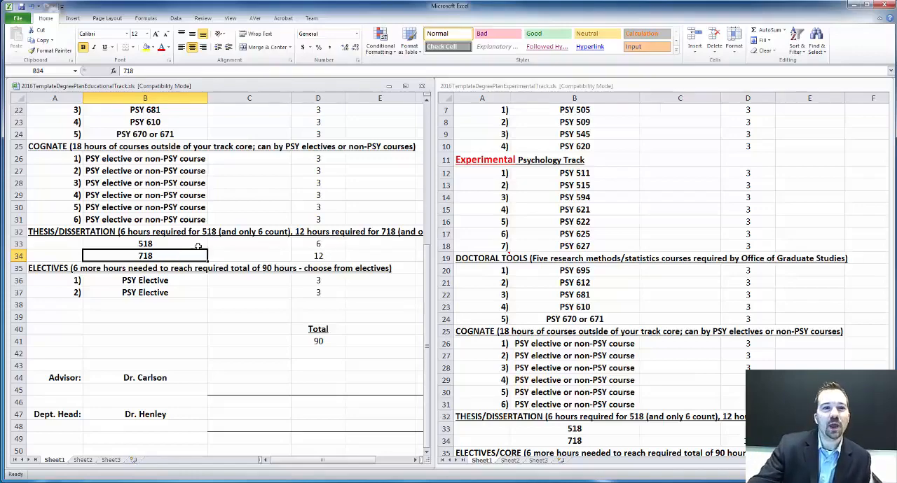
{"action": "mouse_move", "coordinate": [224, 259]}
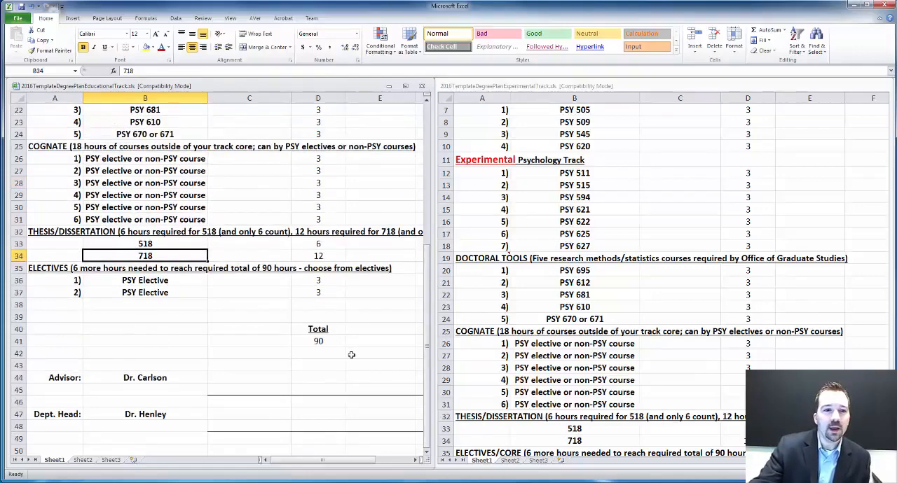
Step: Point out the advisor and department head signature rows, then move to the Experimental workbook
{"action": "left_click", "coordinate": [145, 378]}
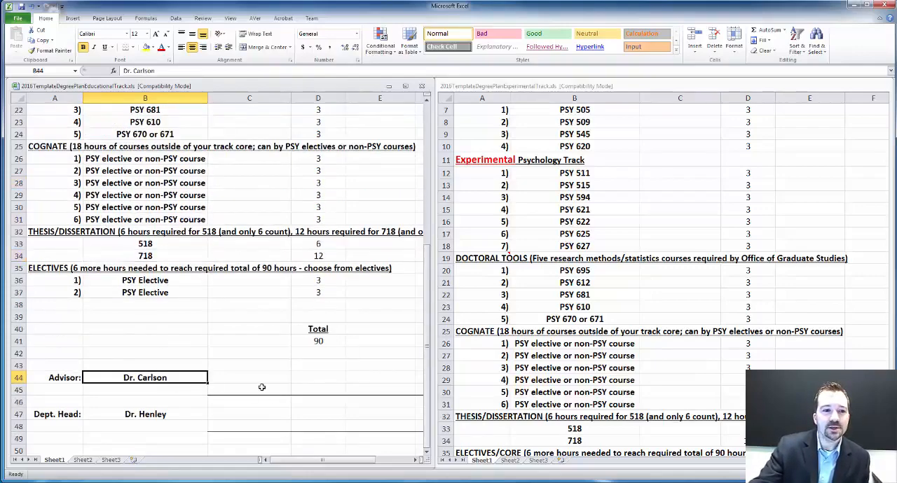
{"action": "left_click", "coordinate": [54, 377]}
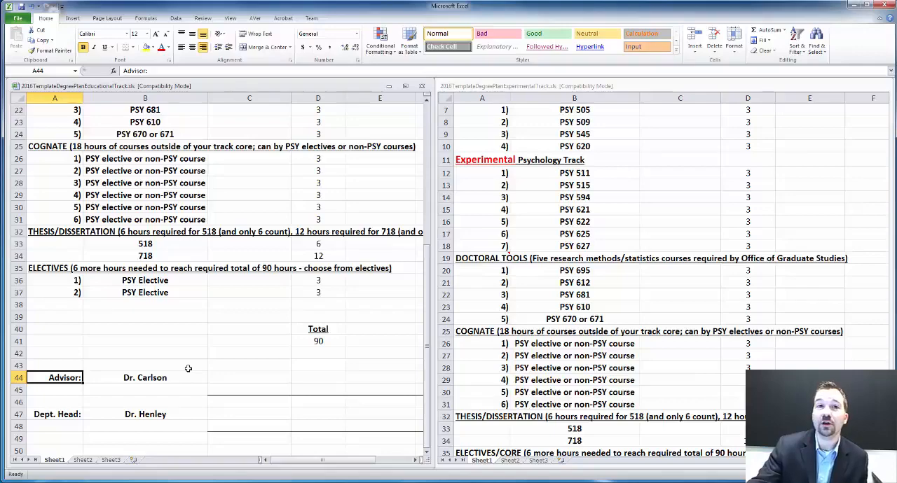
{"action": "left_click", "coordinate": [58, 414]}
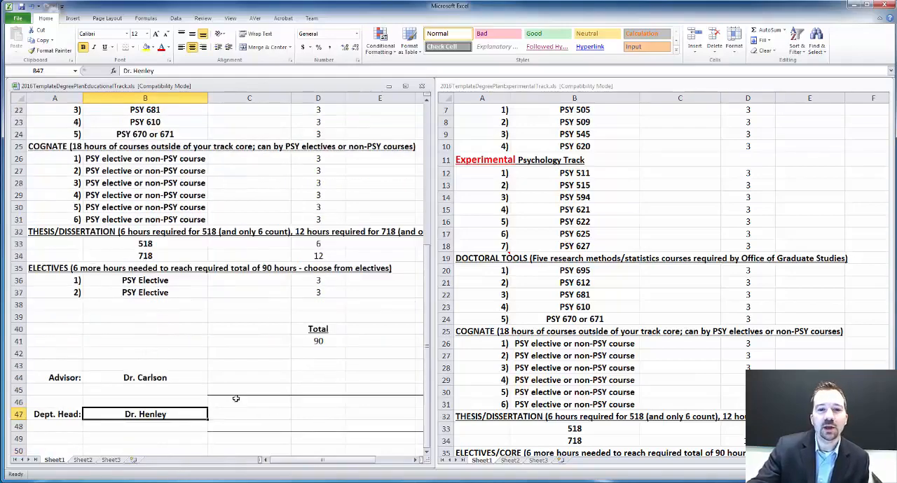
{"action": "scroll", "scroll_direction": "up", "scroll_amount": 3}
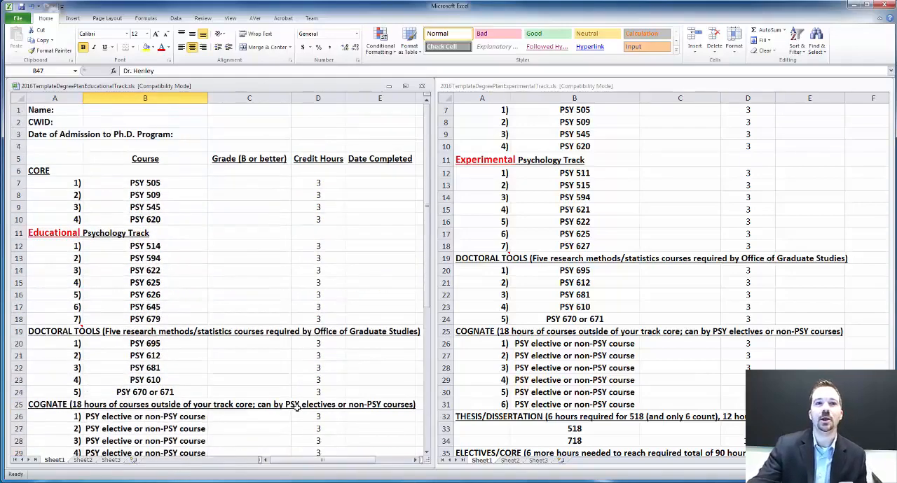
{"action": "left_click", "coordinate": [574, 355]}
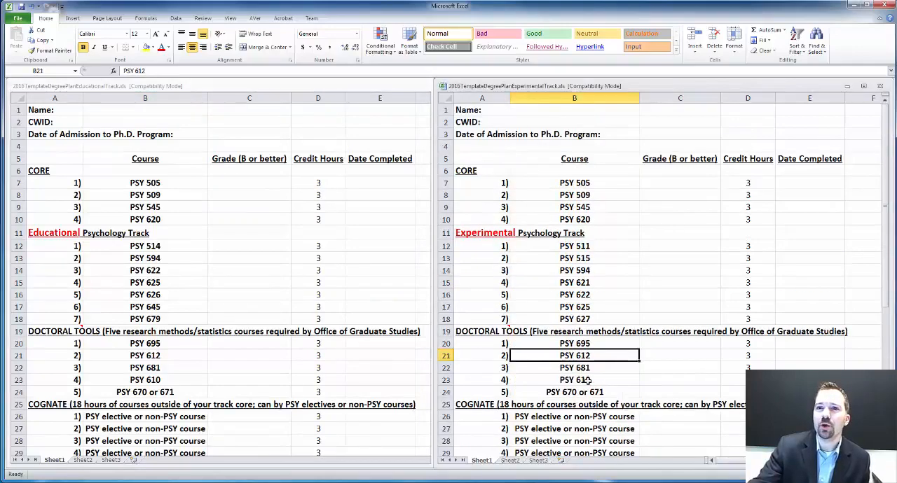